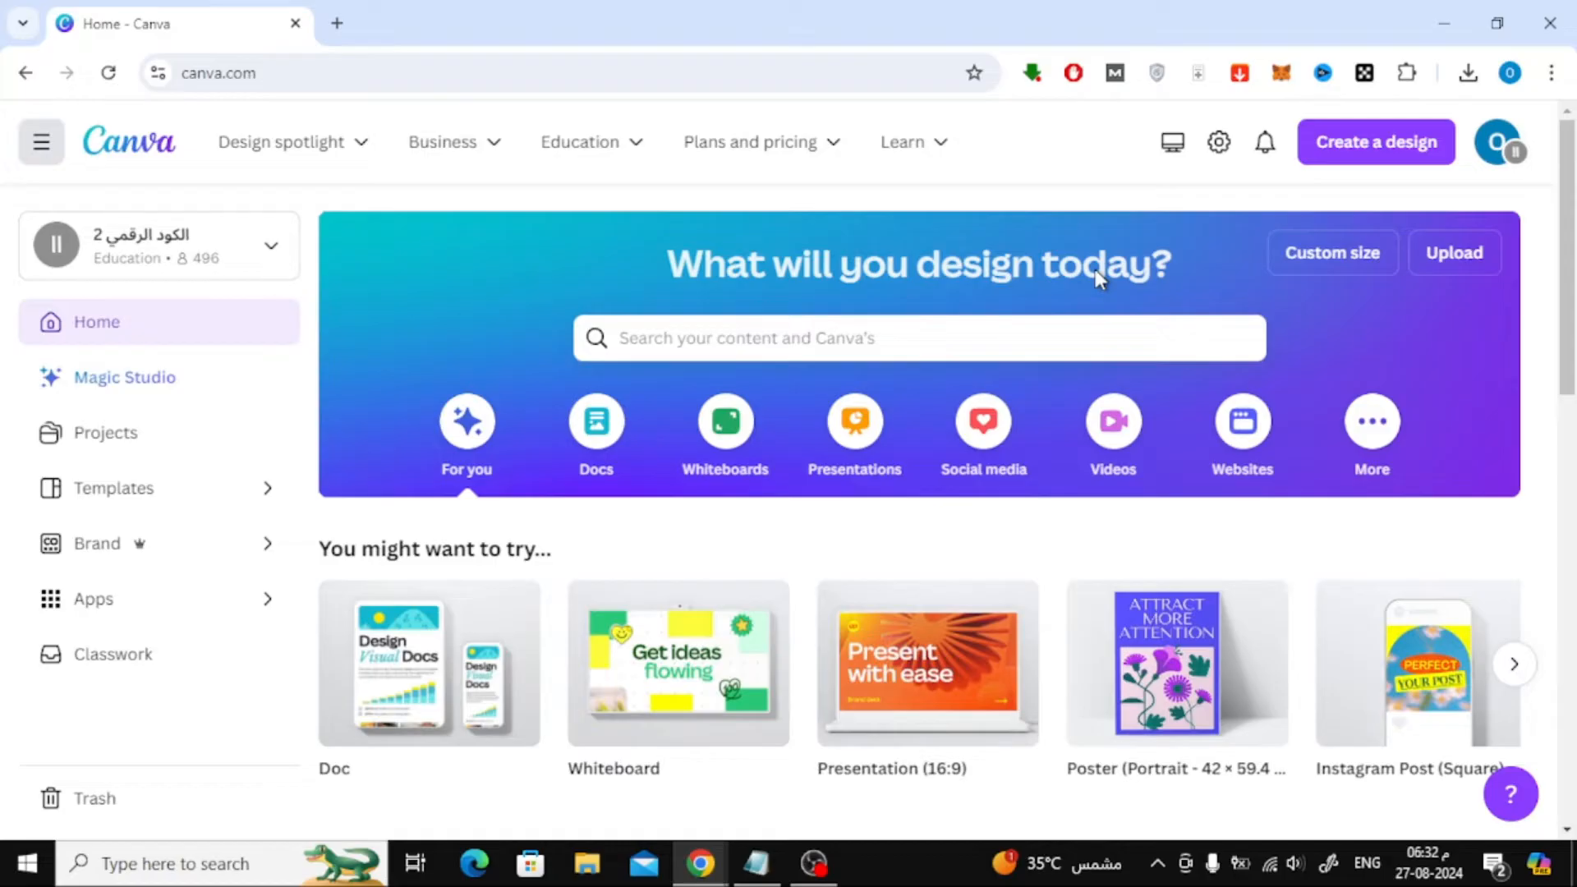
mouse_move(1454, 253)
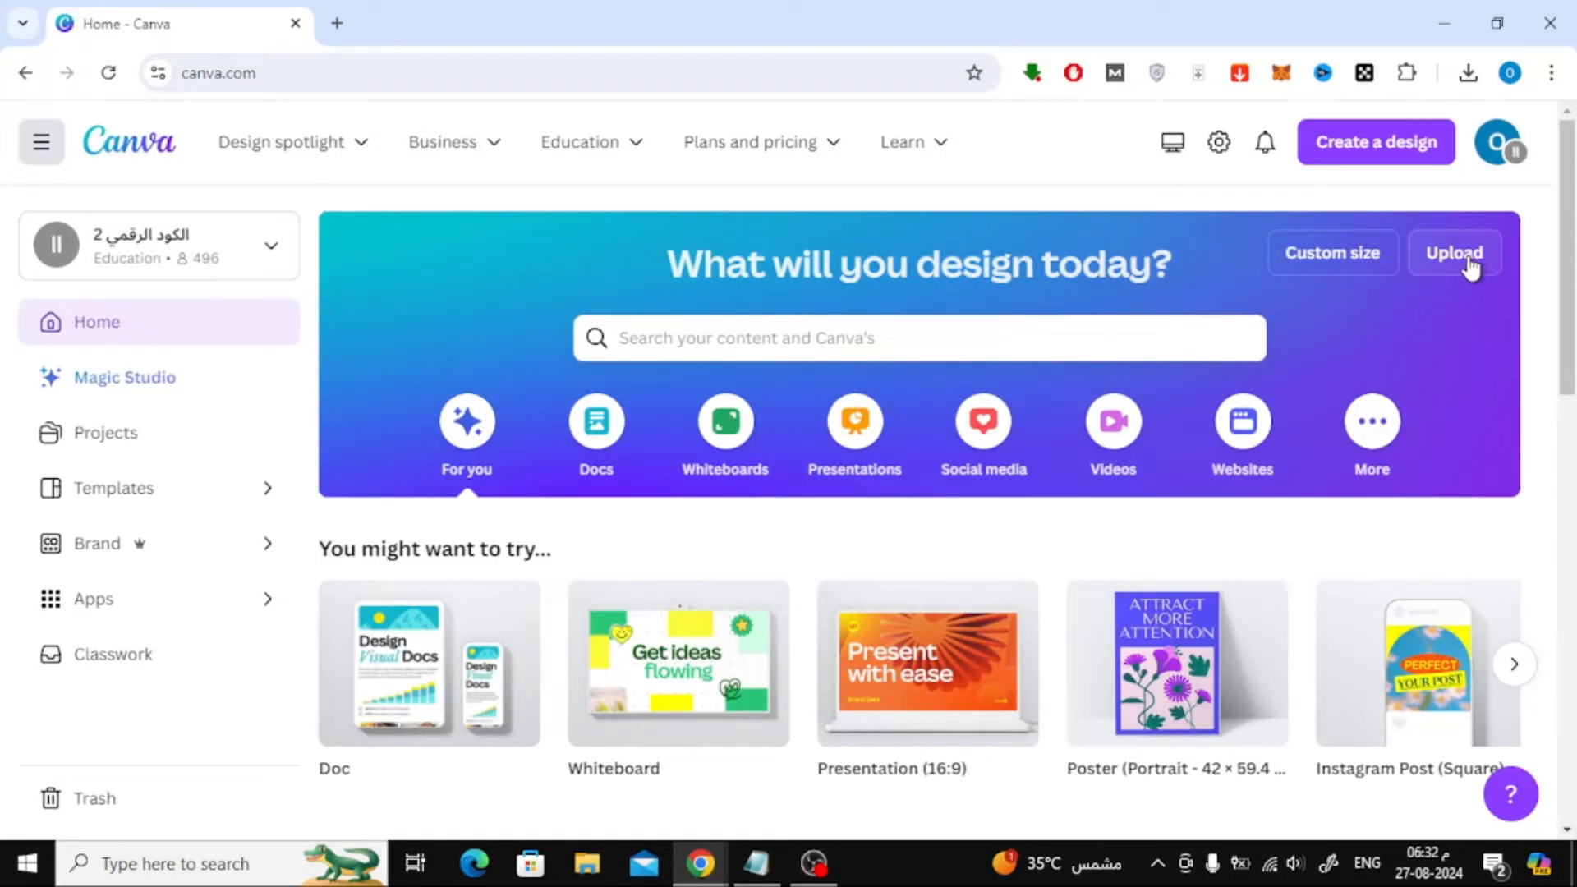
Choose red-birthday-cake-png-5 from Downloads in Canva's upload file picker
click(1454, 253)
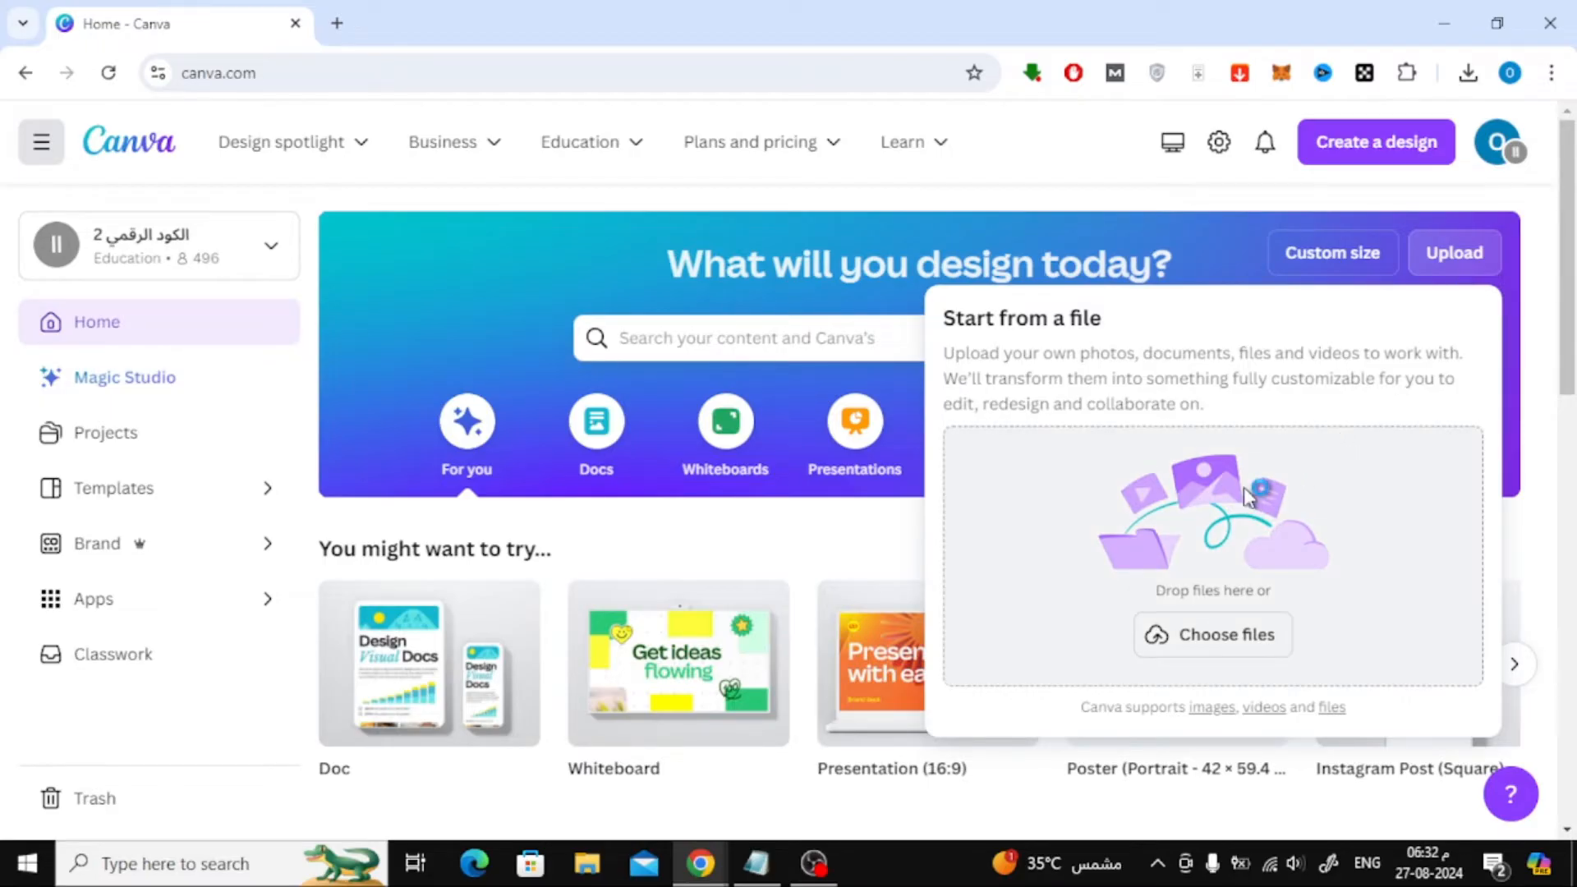
click(1212, 634)
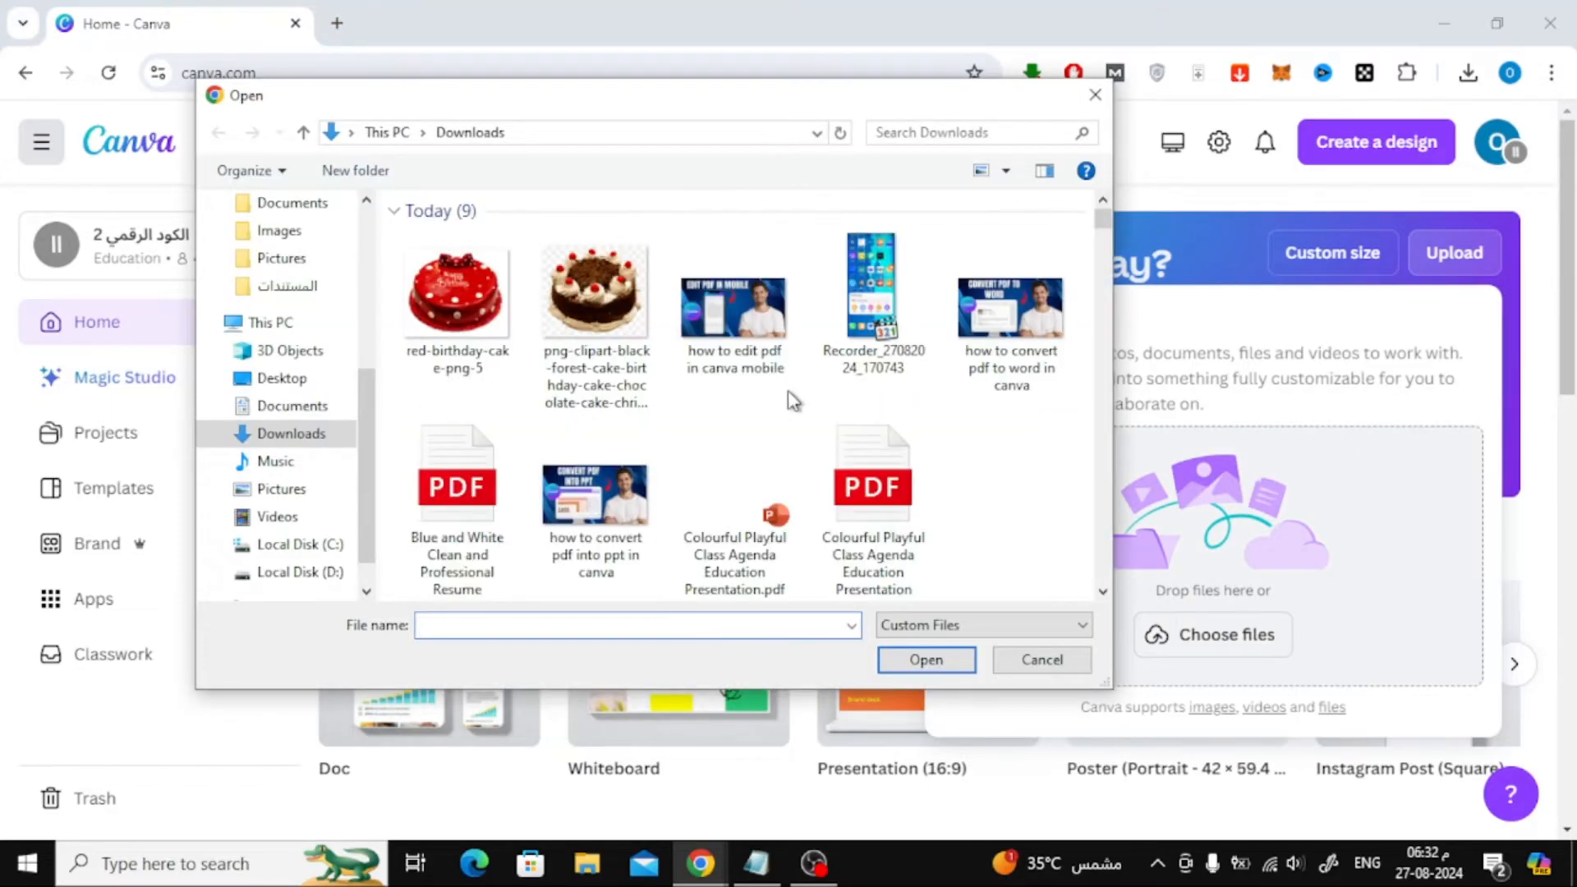
click(456, 293)
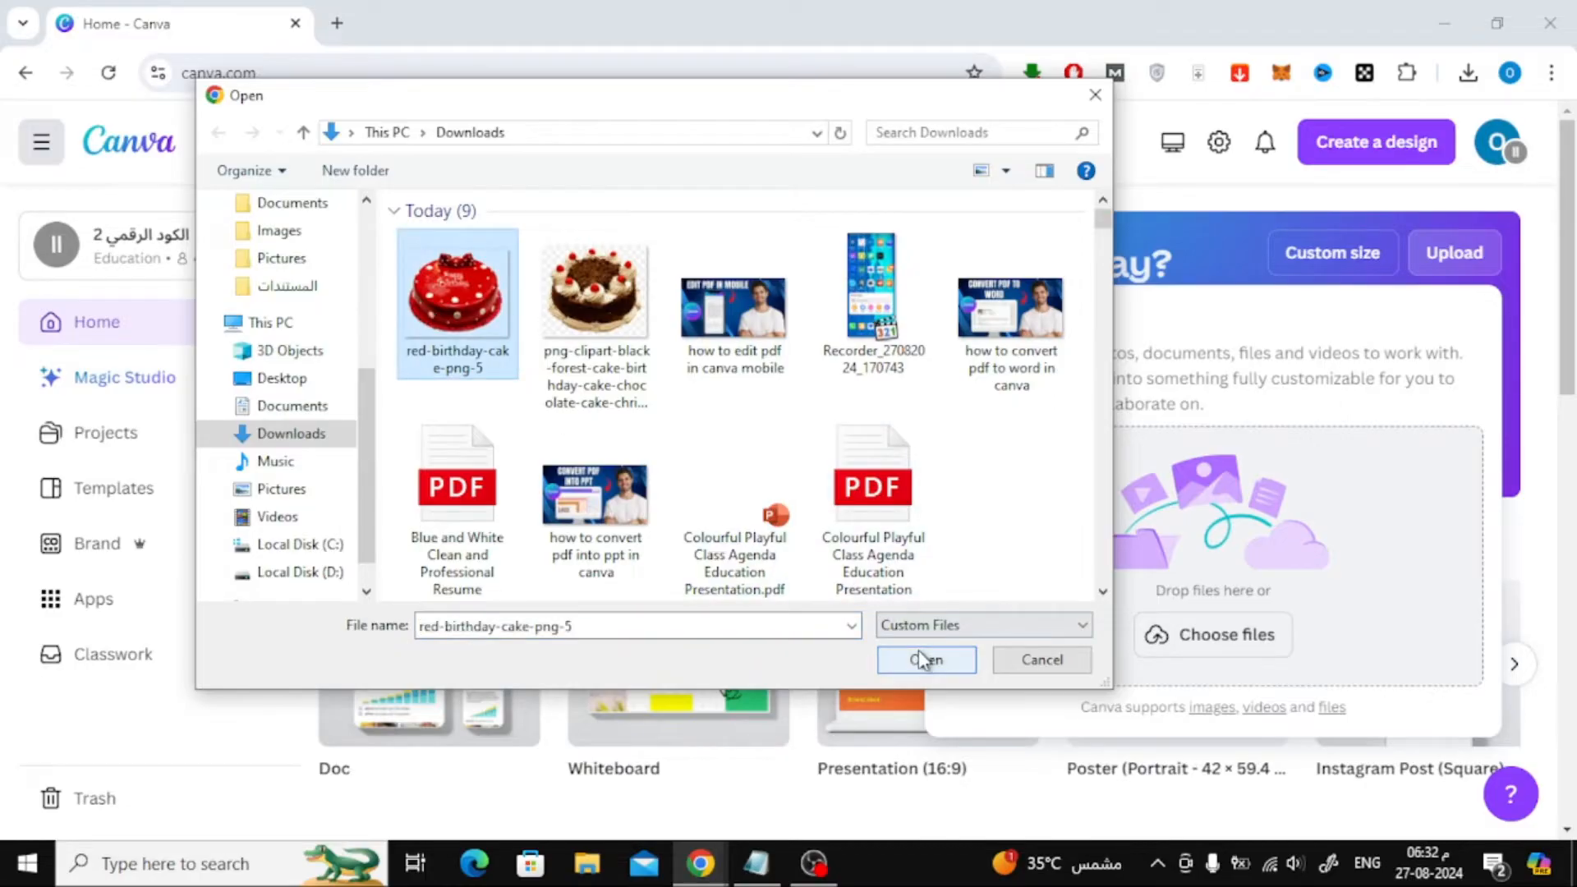
Upload the cake image and create a custom 1077 × 907 px design from it
click(925, 661)
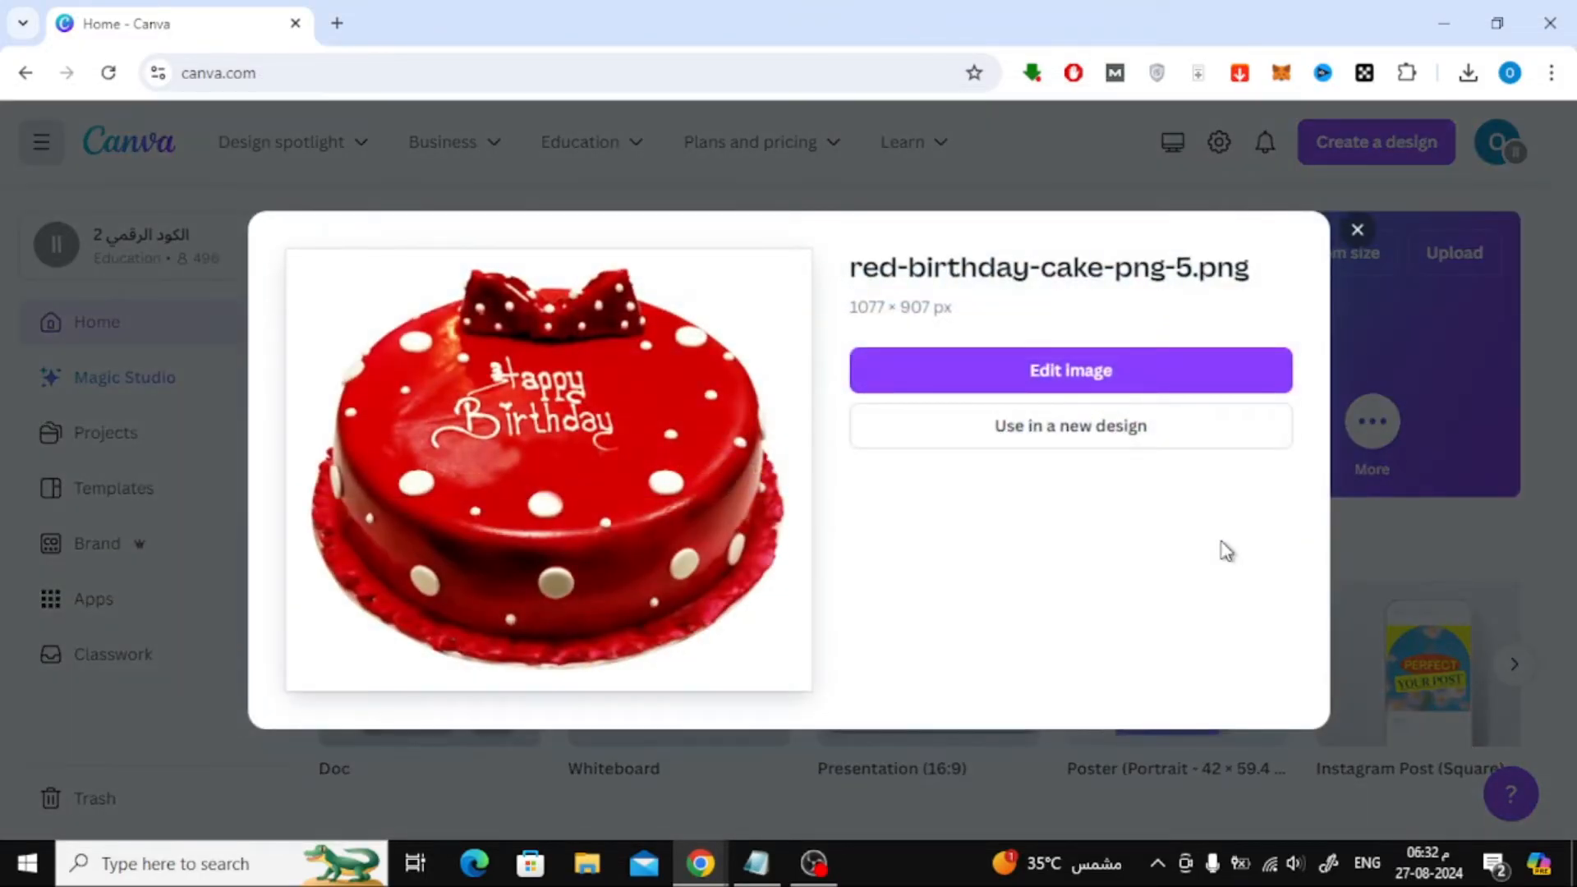
click(1070, 426)
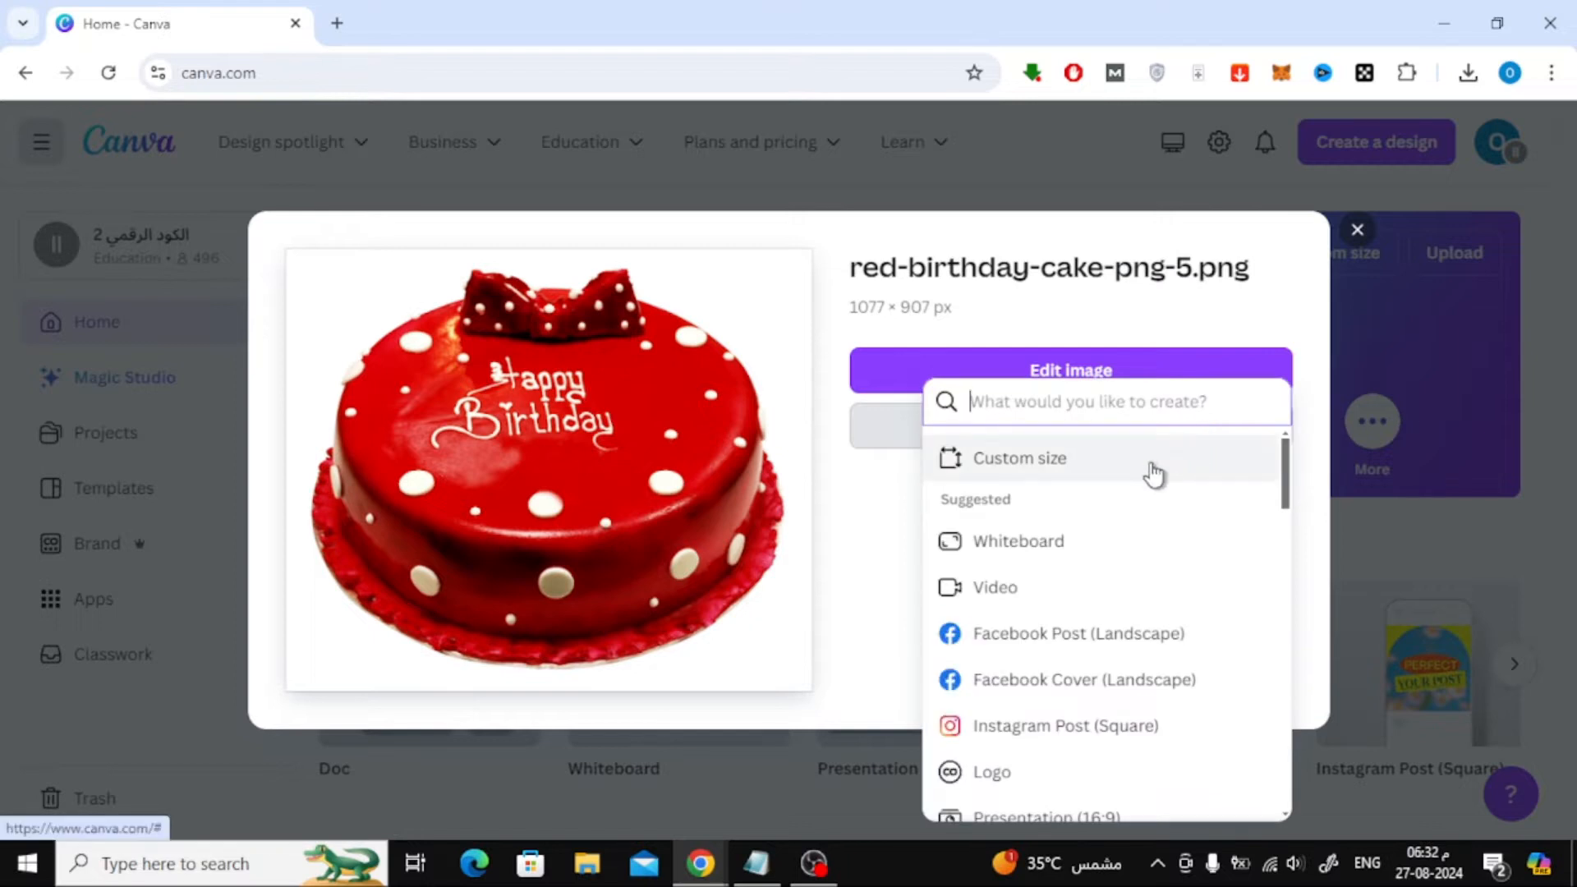
click(1017, 458)
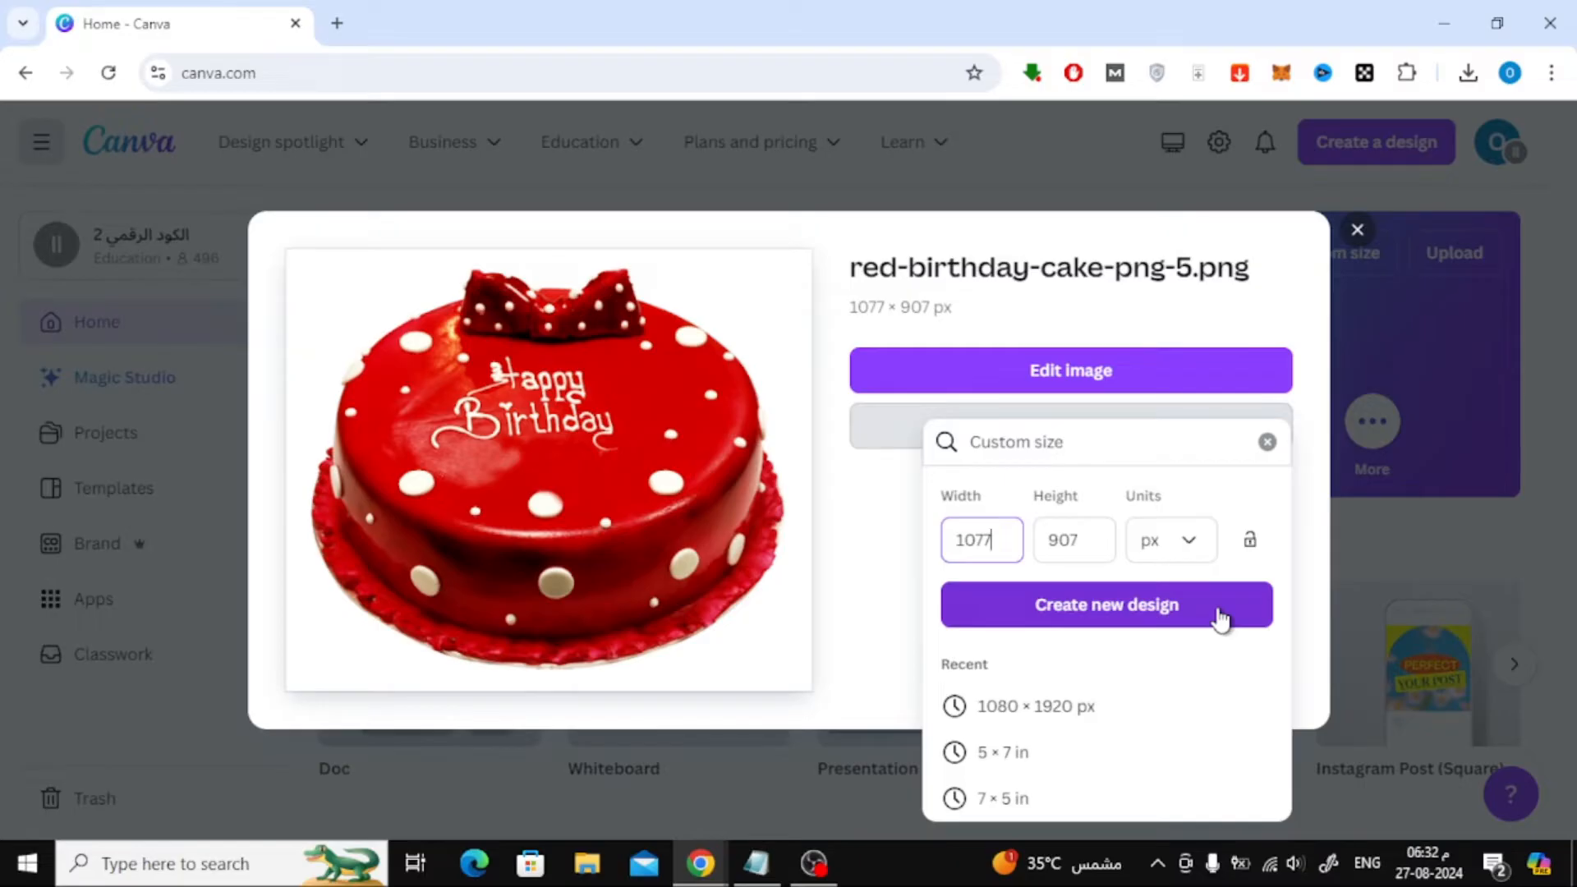
click(1105, 605)
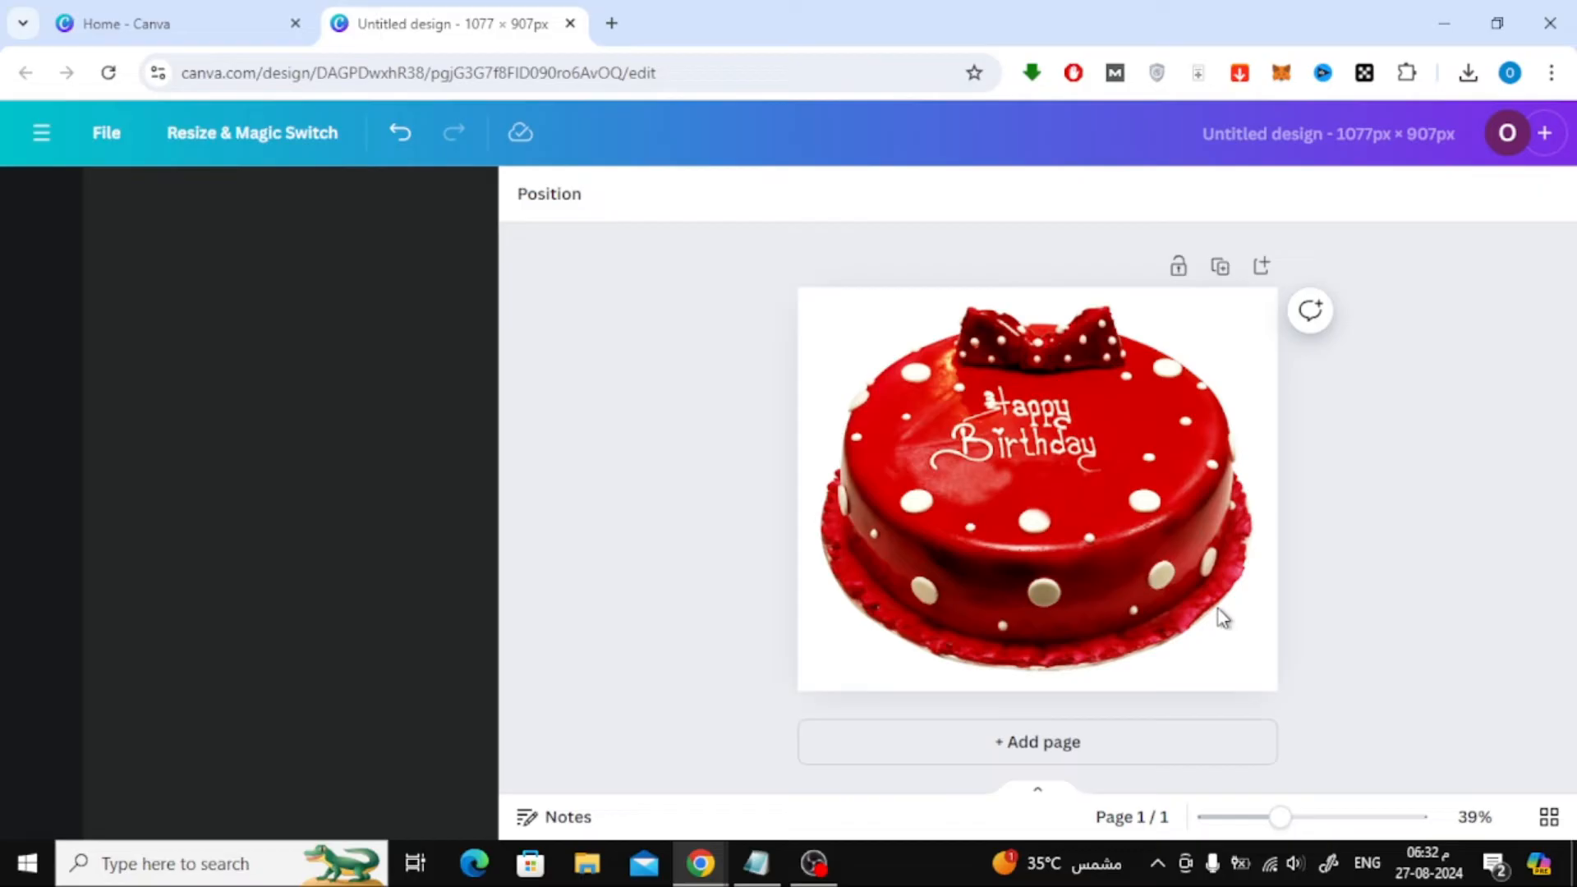
Show the Uploads panel listing the uploaded cake images once the editor loads
click(40, 541)
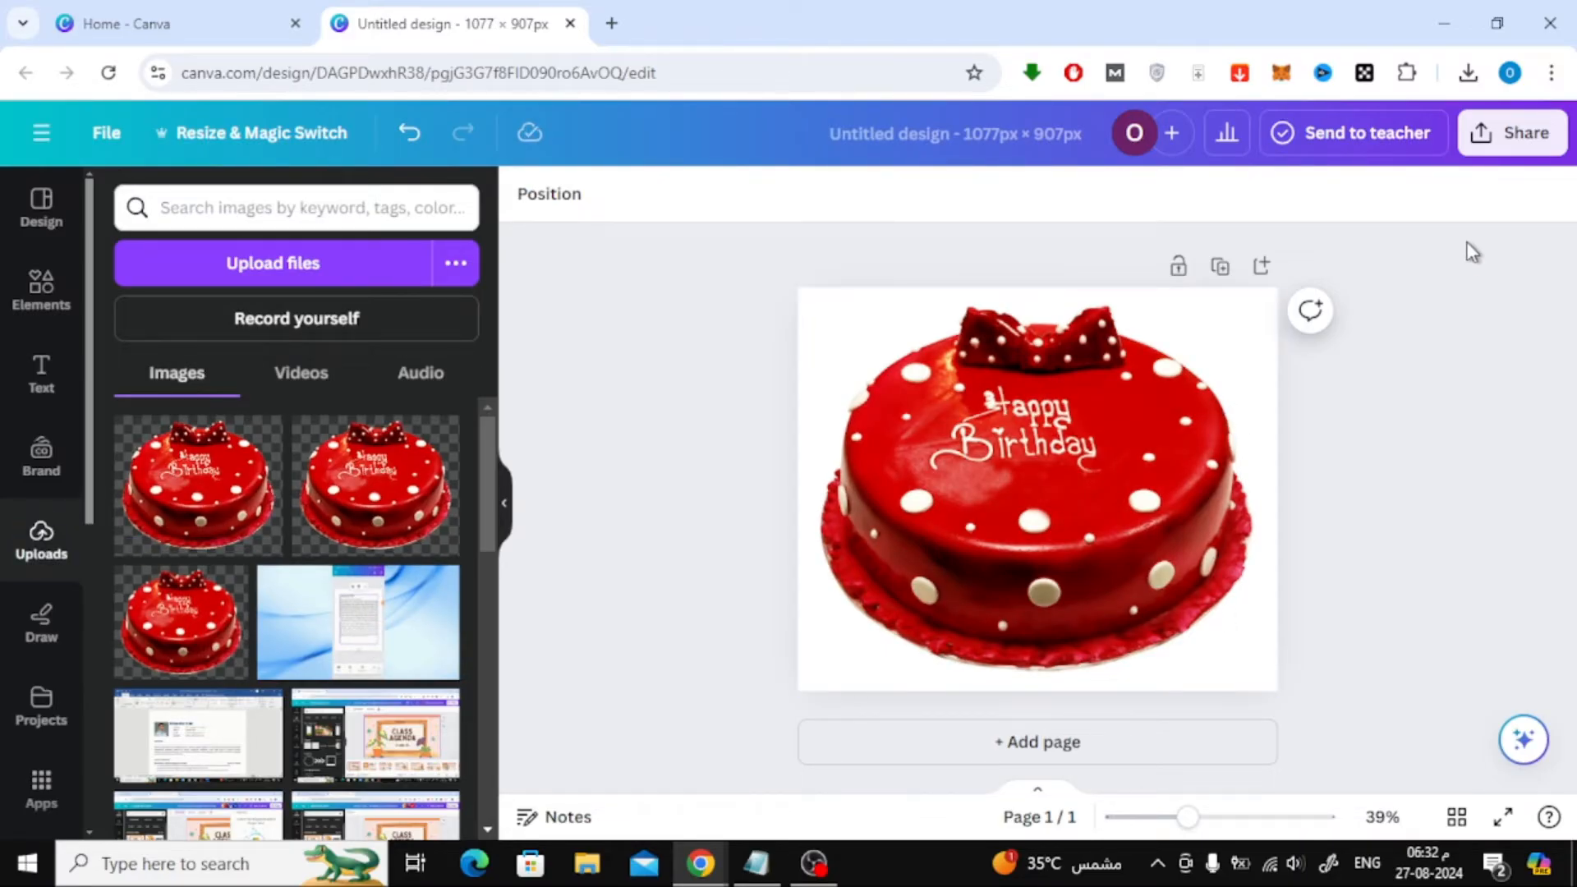
Download the design via Share as an SVG with Transparent background ticked
click(1511, 132)
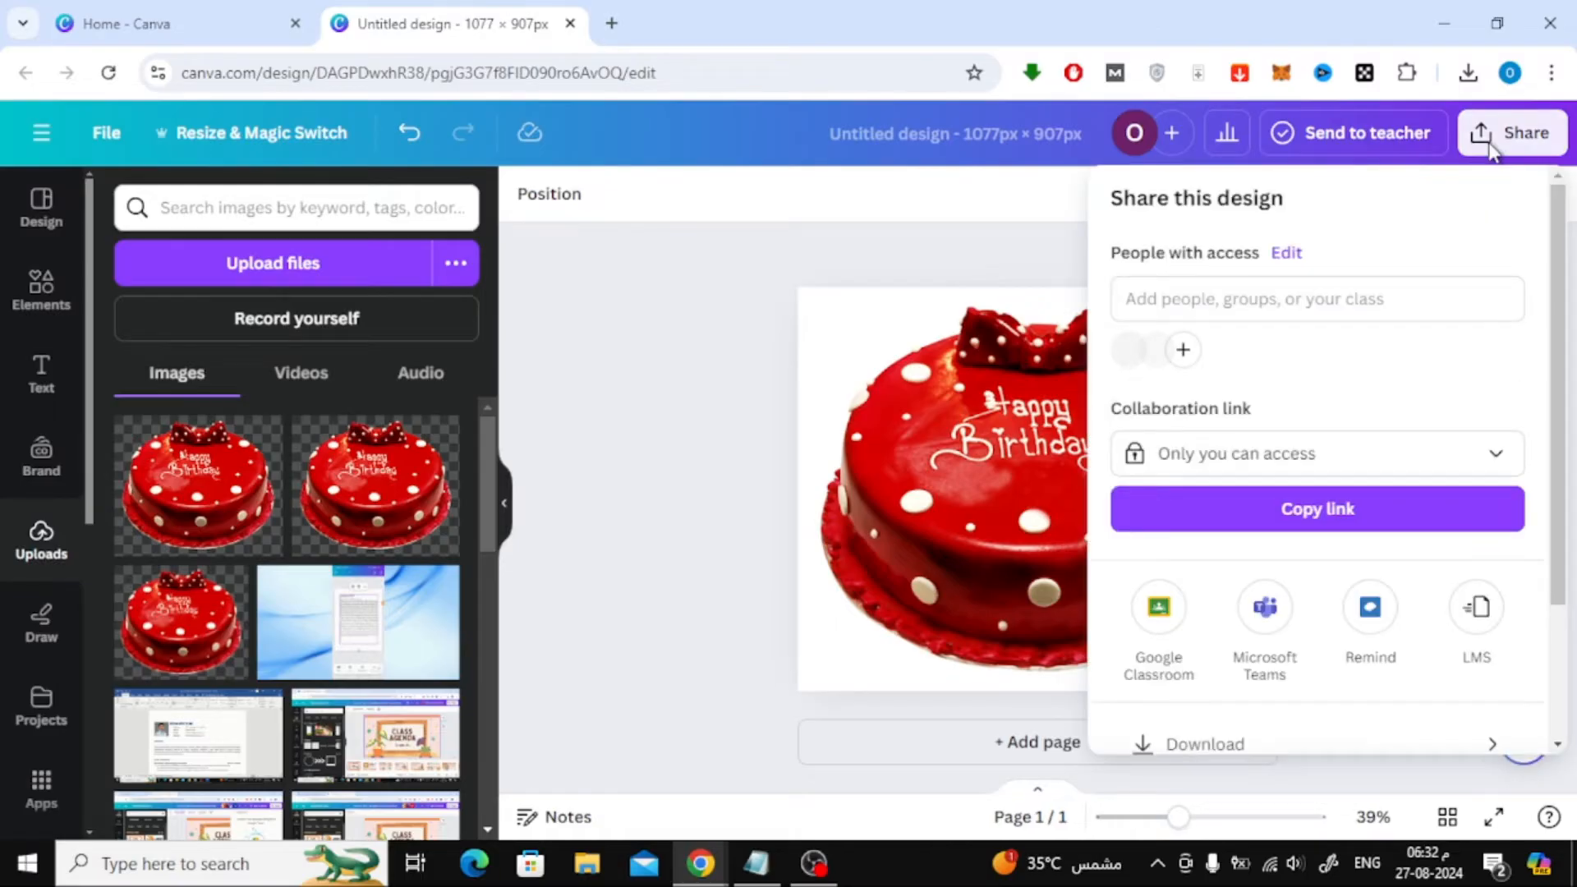
scroll(down, 3)
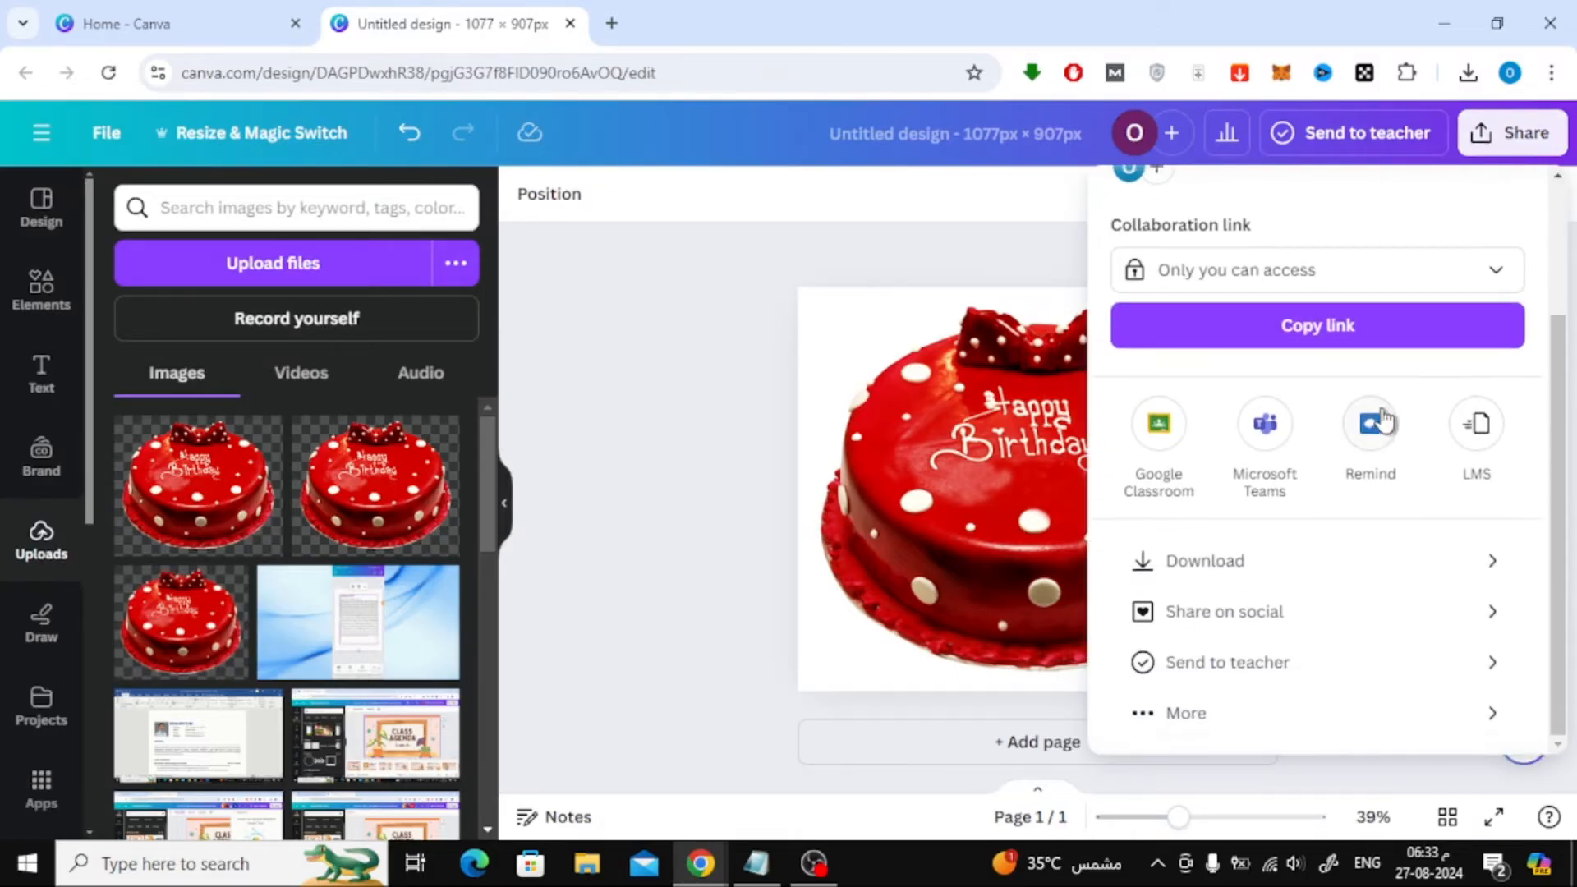
click(1203, 560)
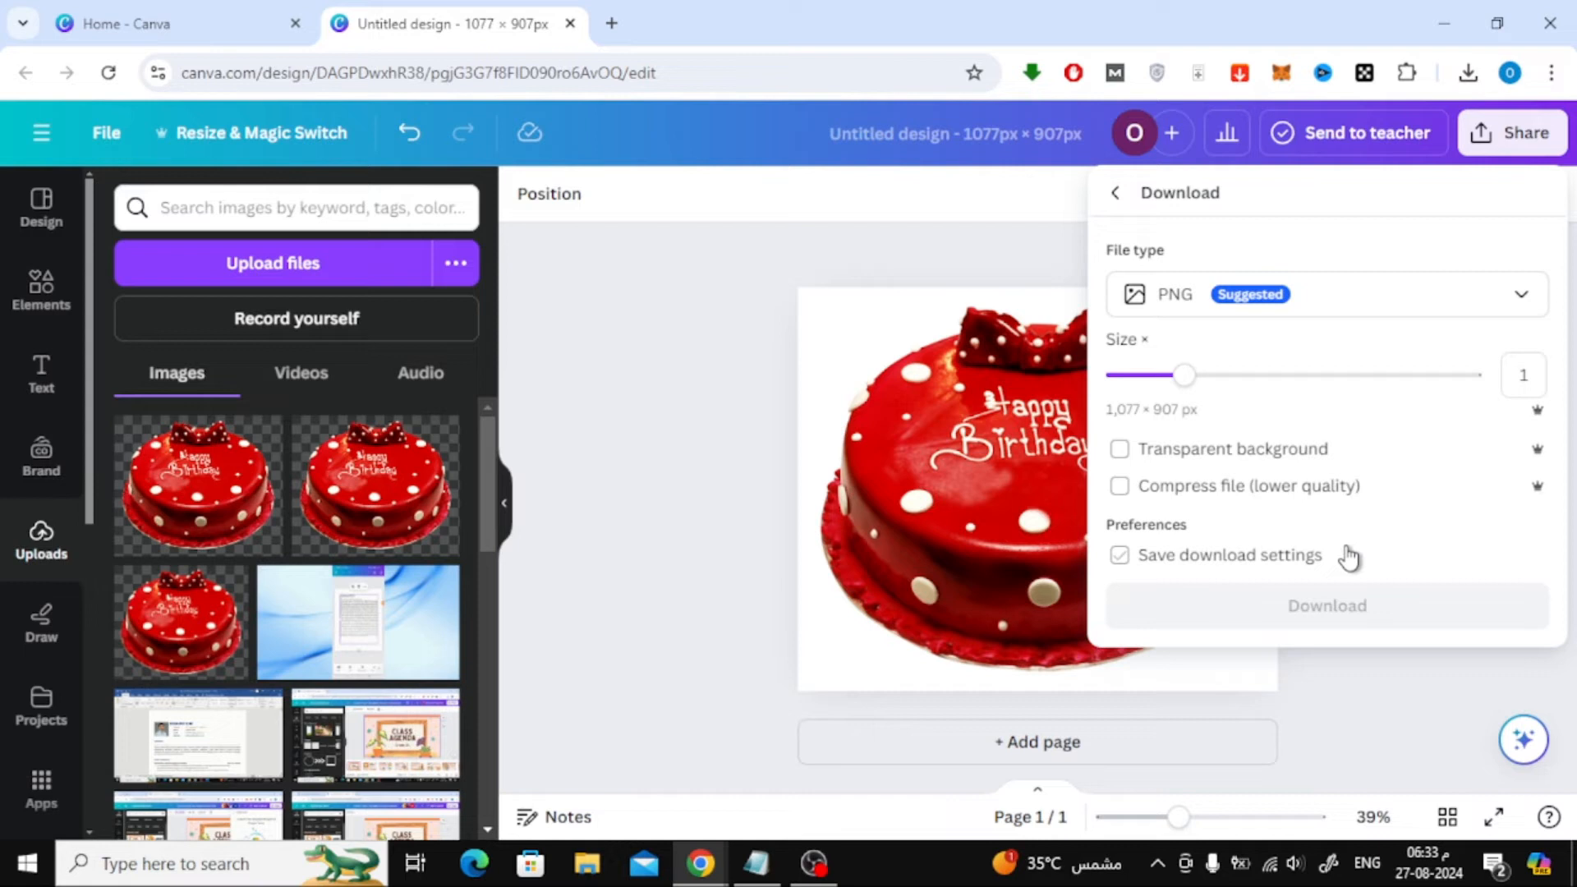
click(1323, 294)
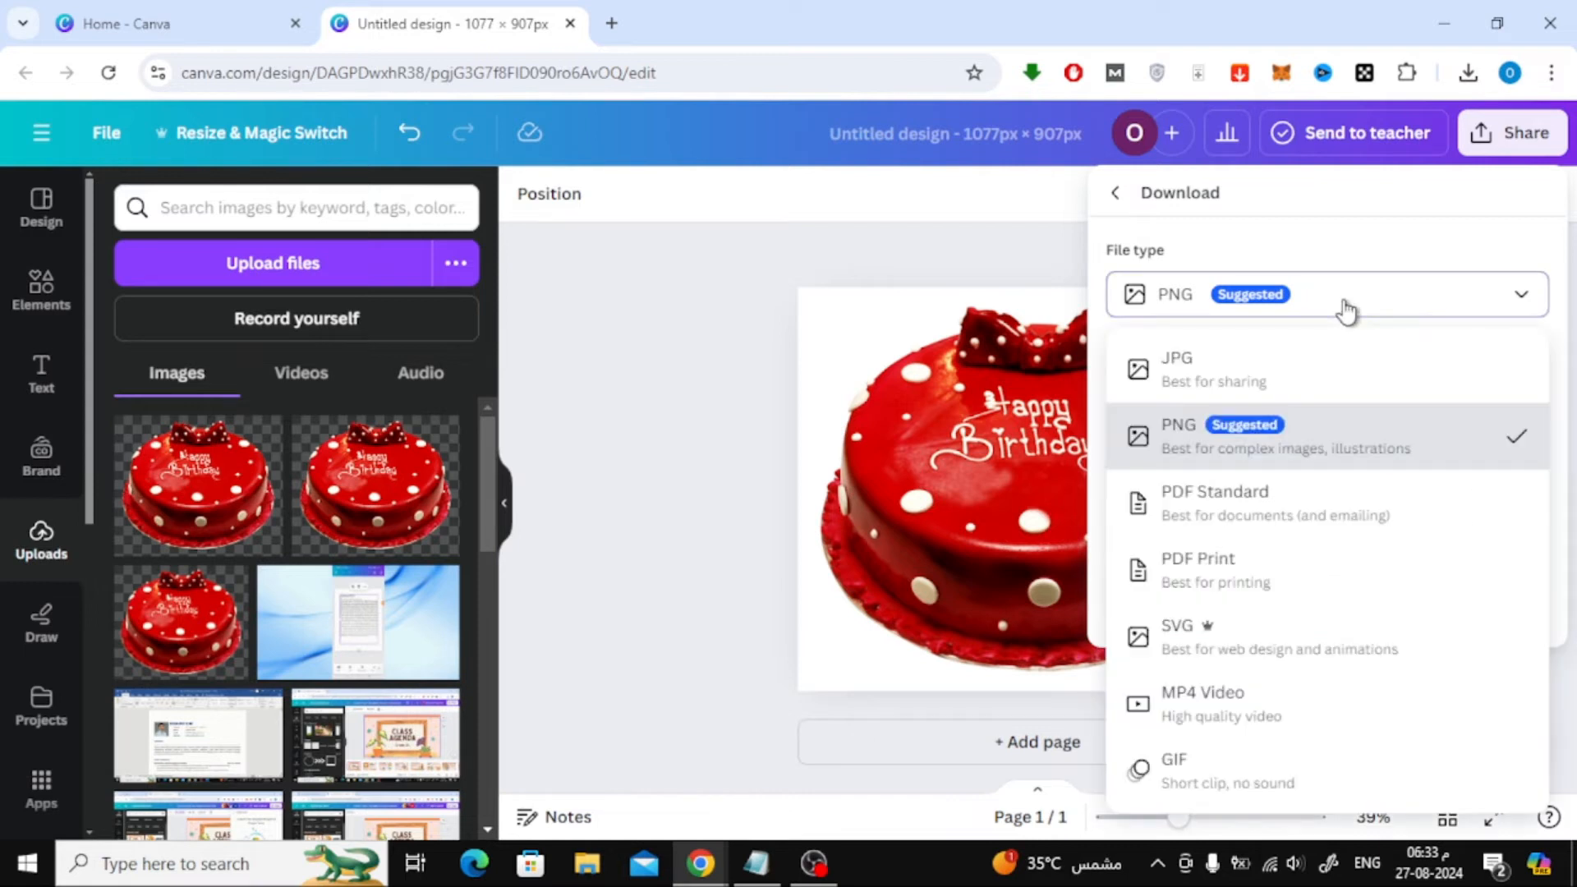
mouse_move(1319, 503)
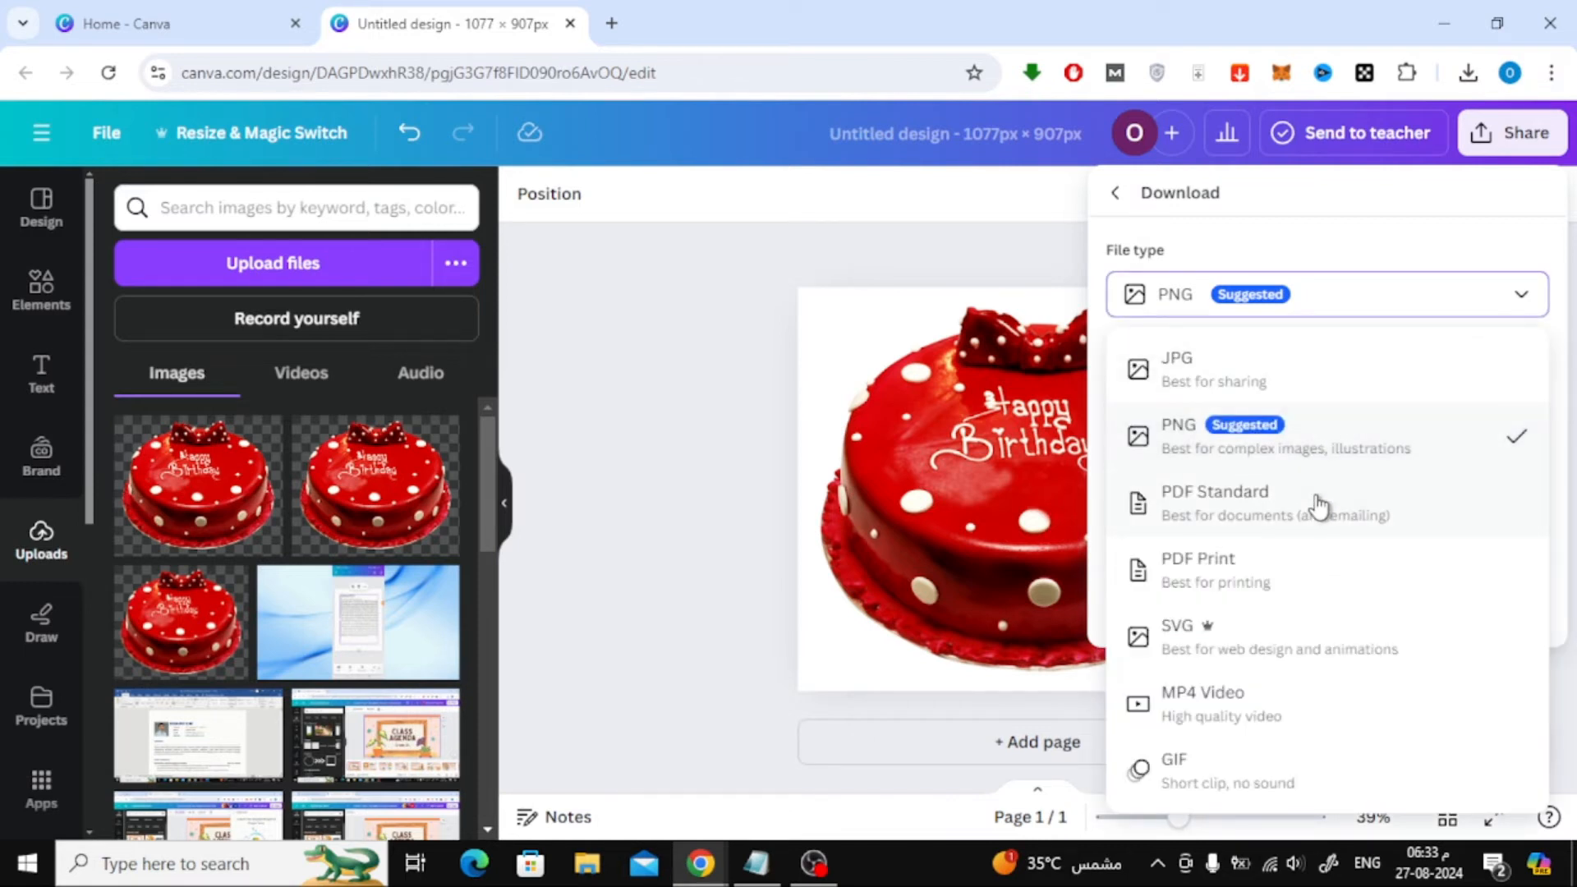
mouse_move(1344, 634)
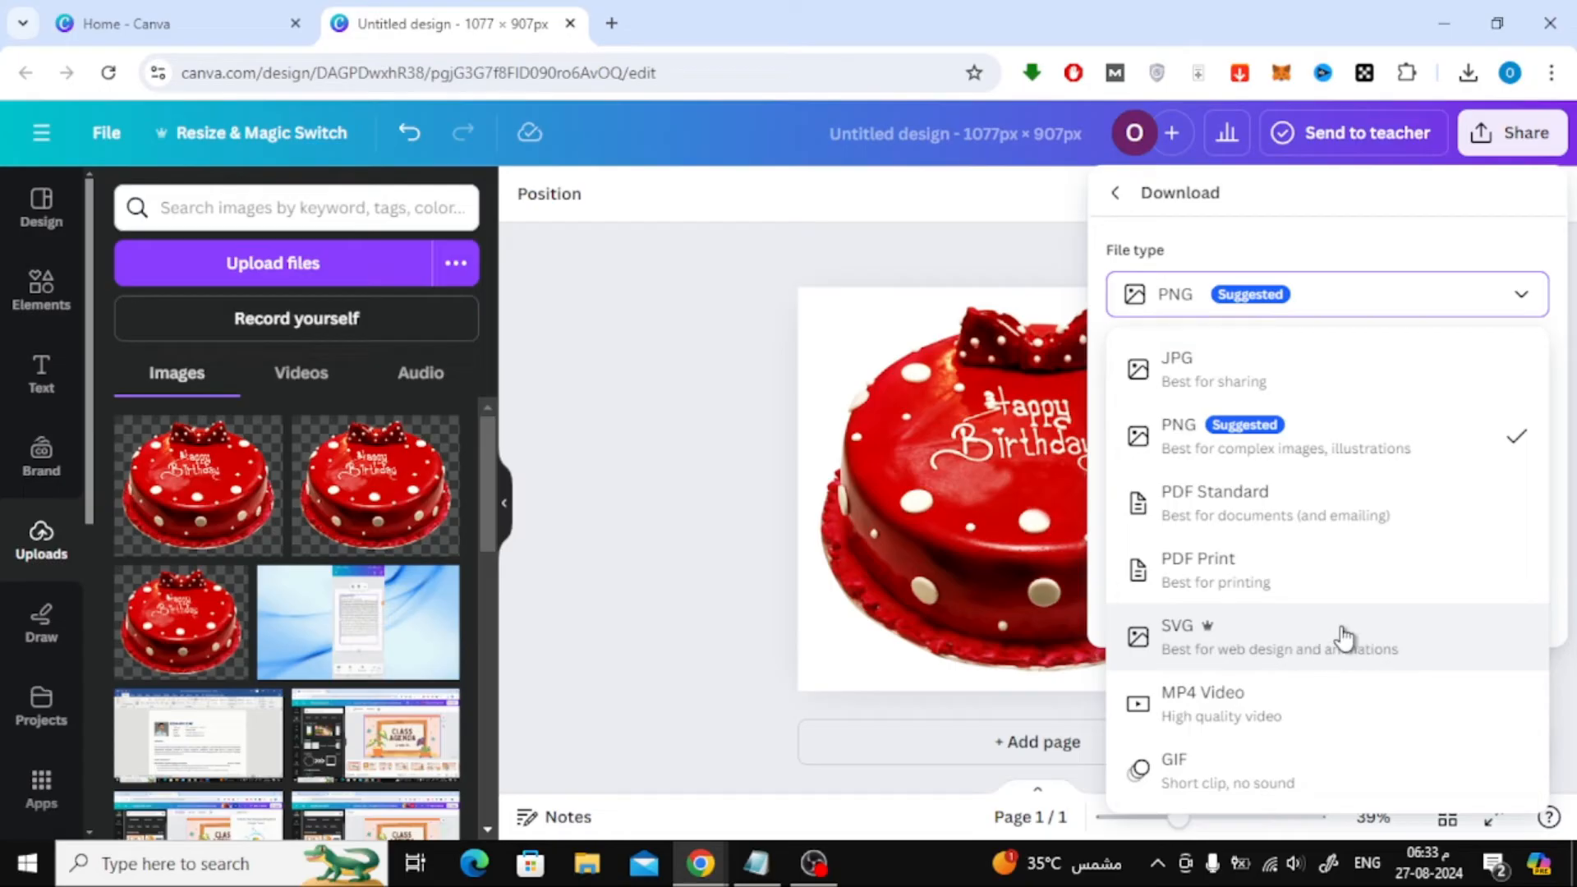
click(1177, 634)
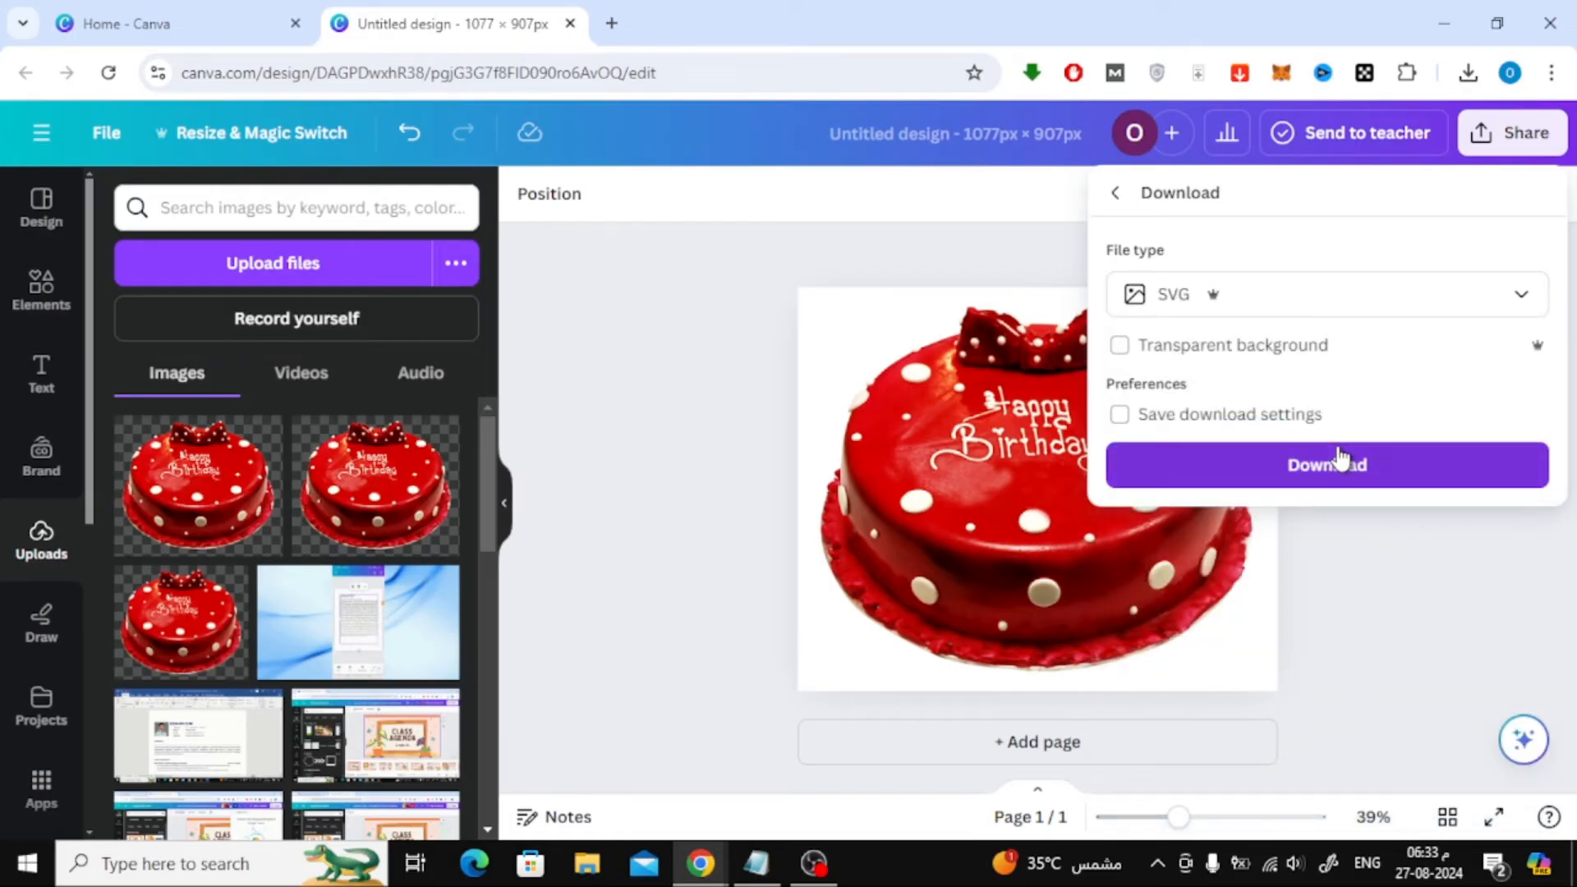
click(1119, 345)
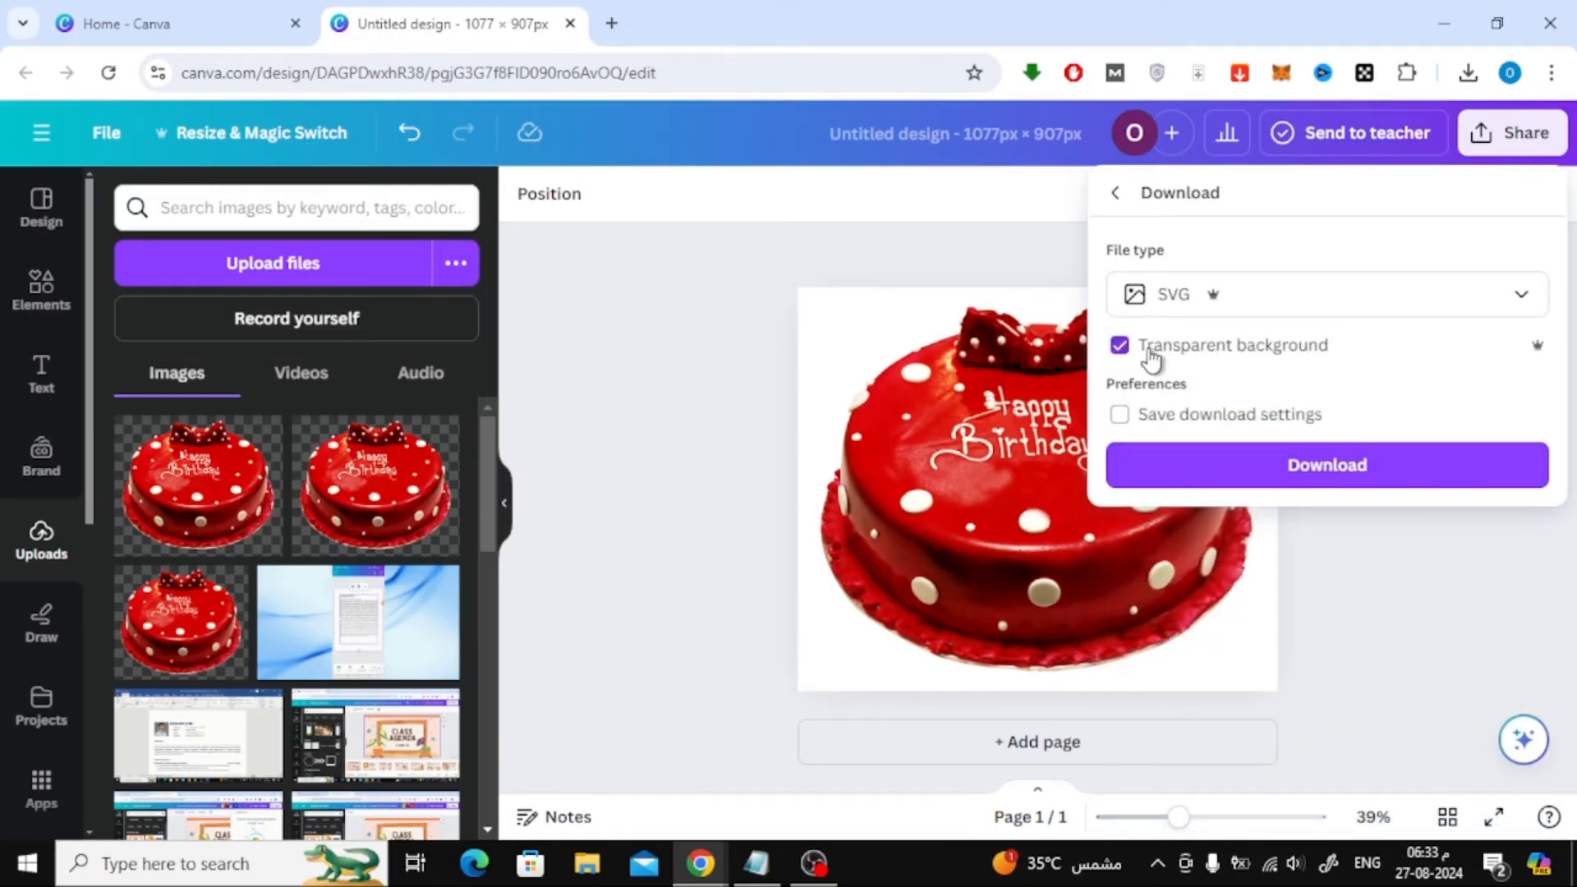
click(1326, 465)
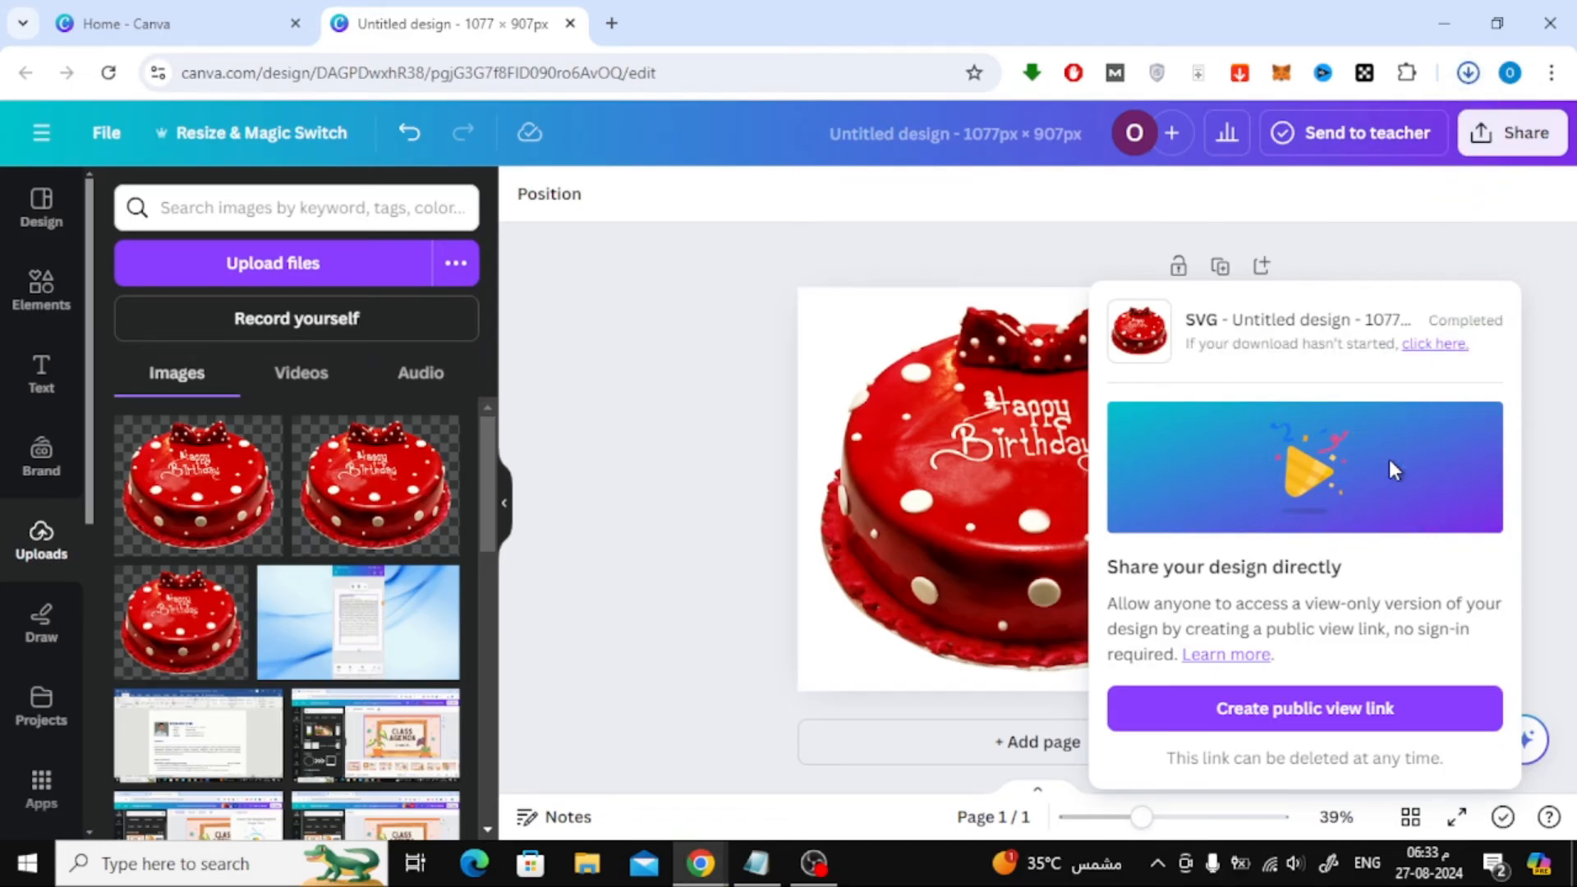
View Untitled design.svg from Chrome's downloads in its own tab, then return to Canva
click(1467, 73)
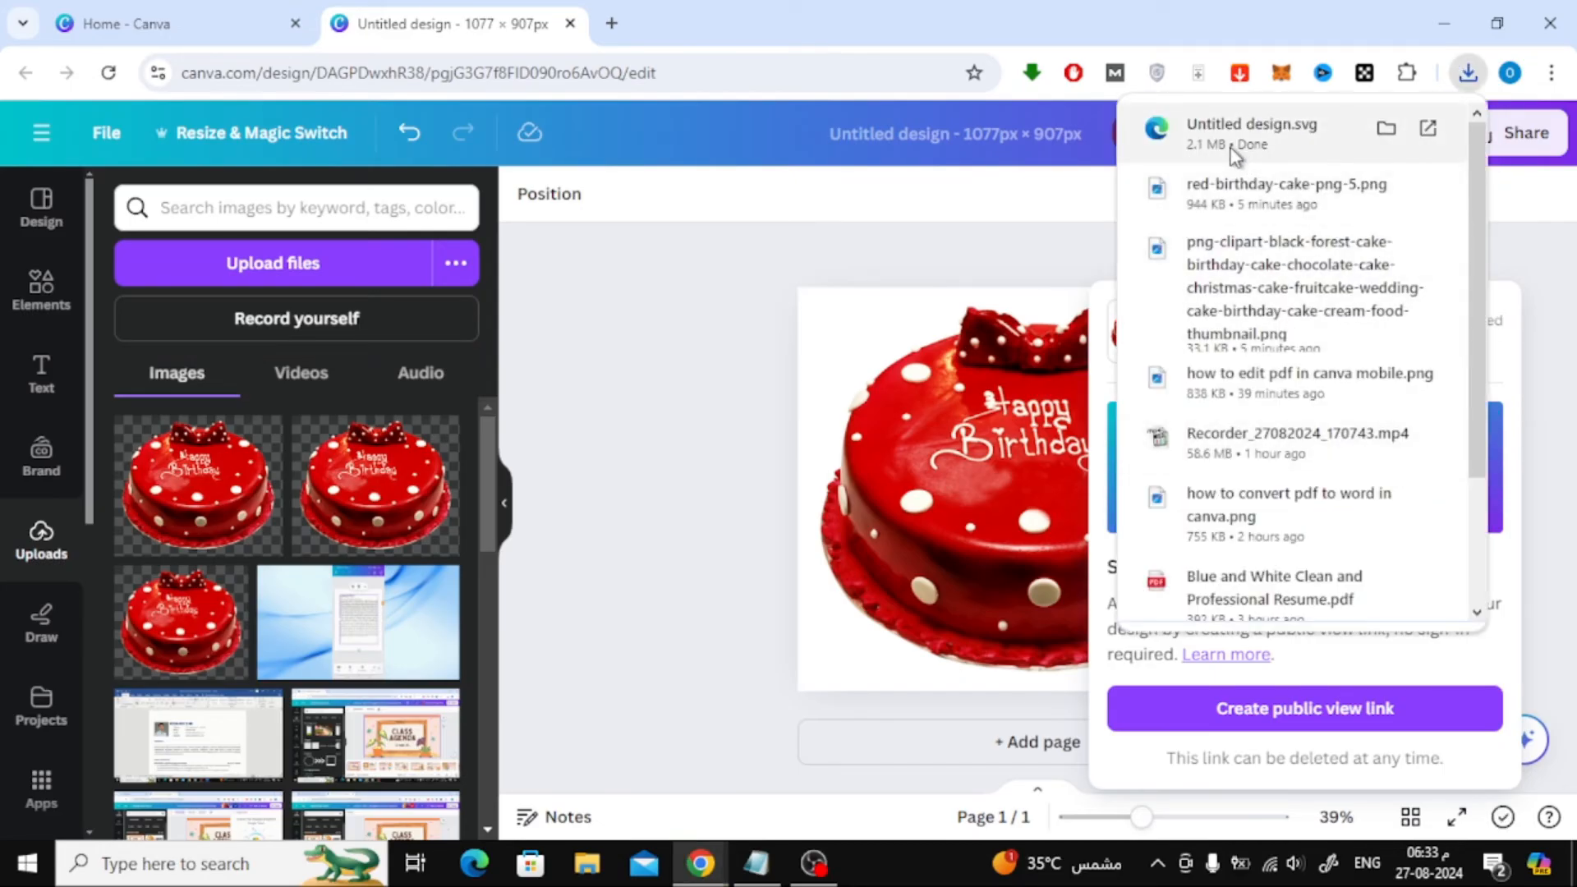
click(1252, 123)
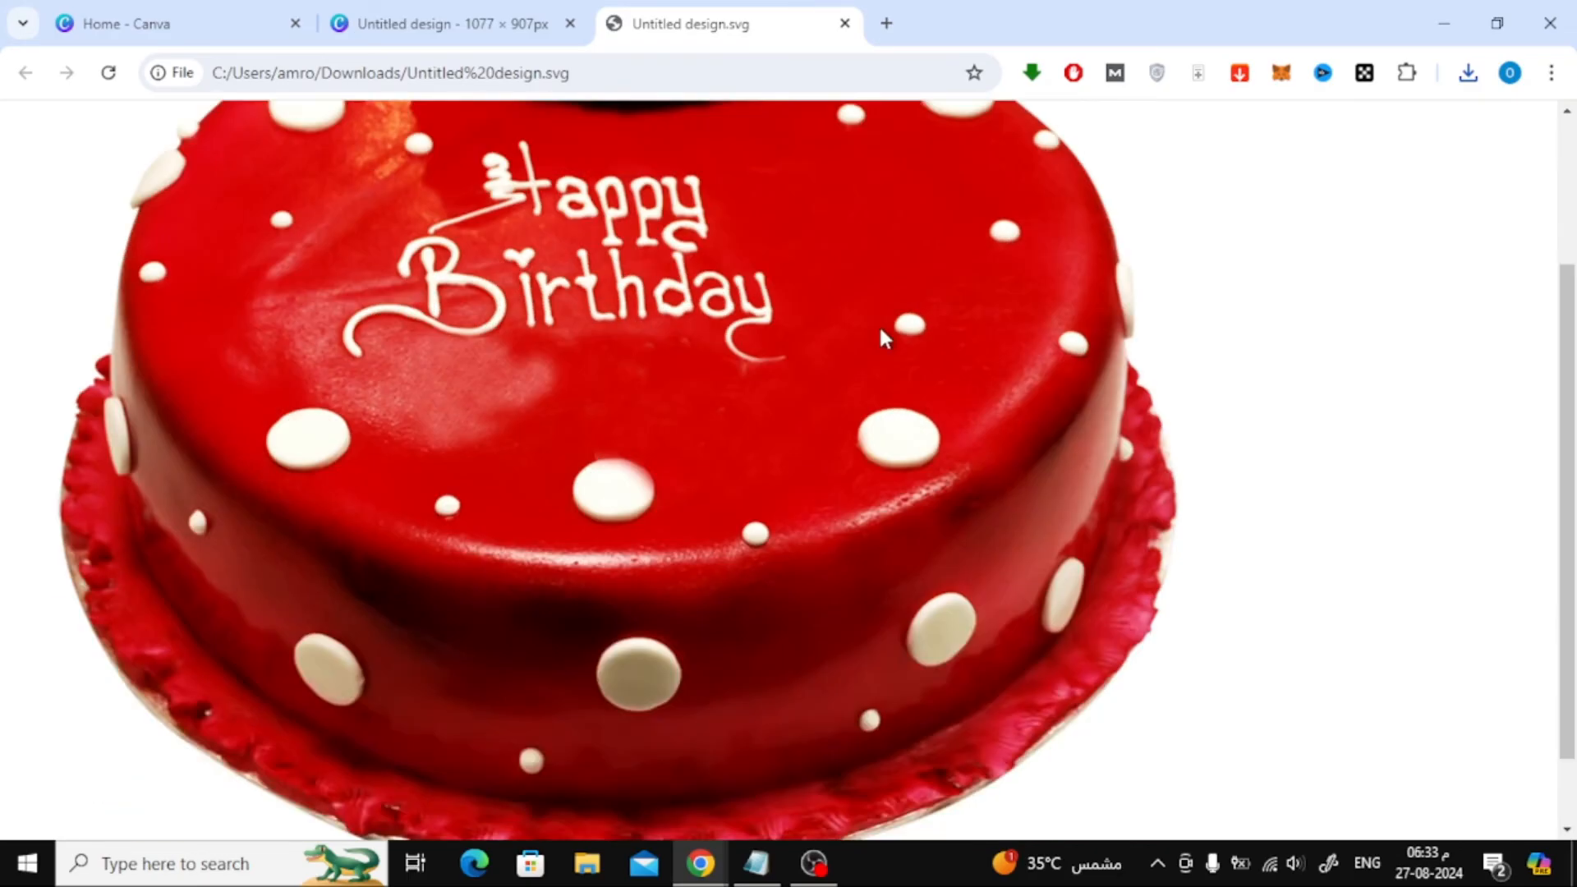
scroll(up, 3)
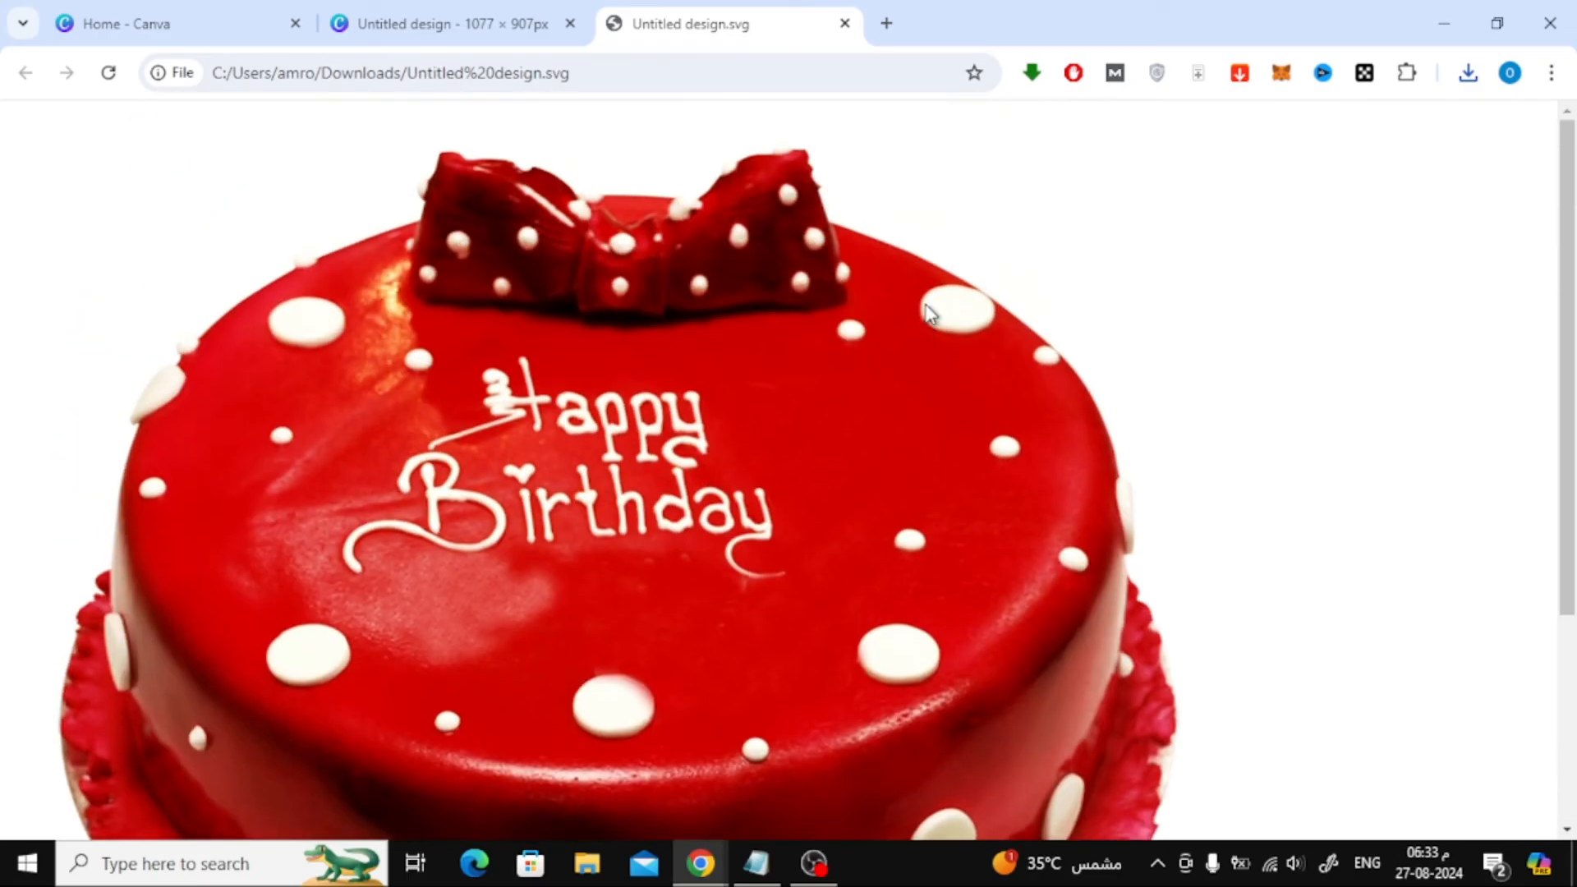
scroll(down, 3)
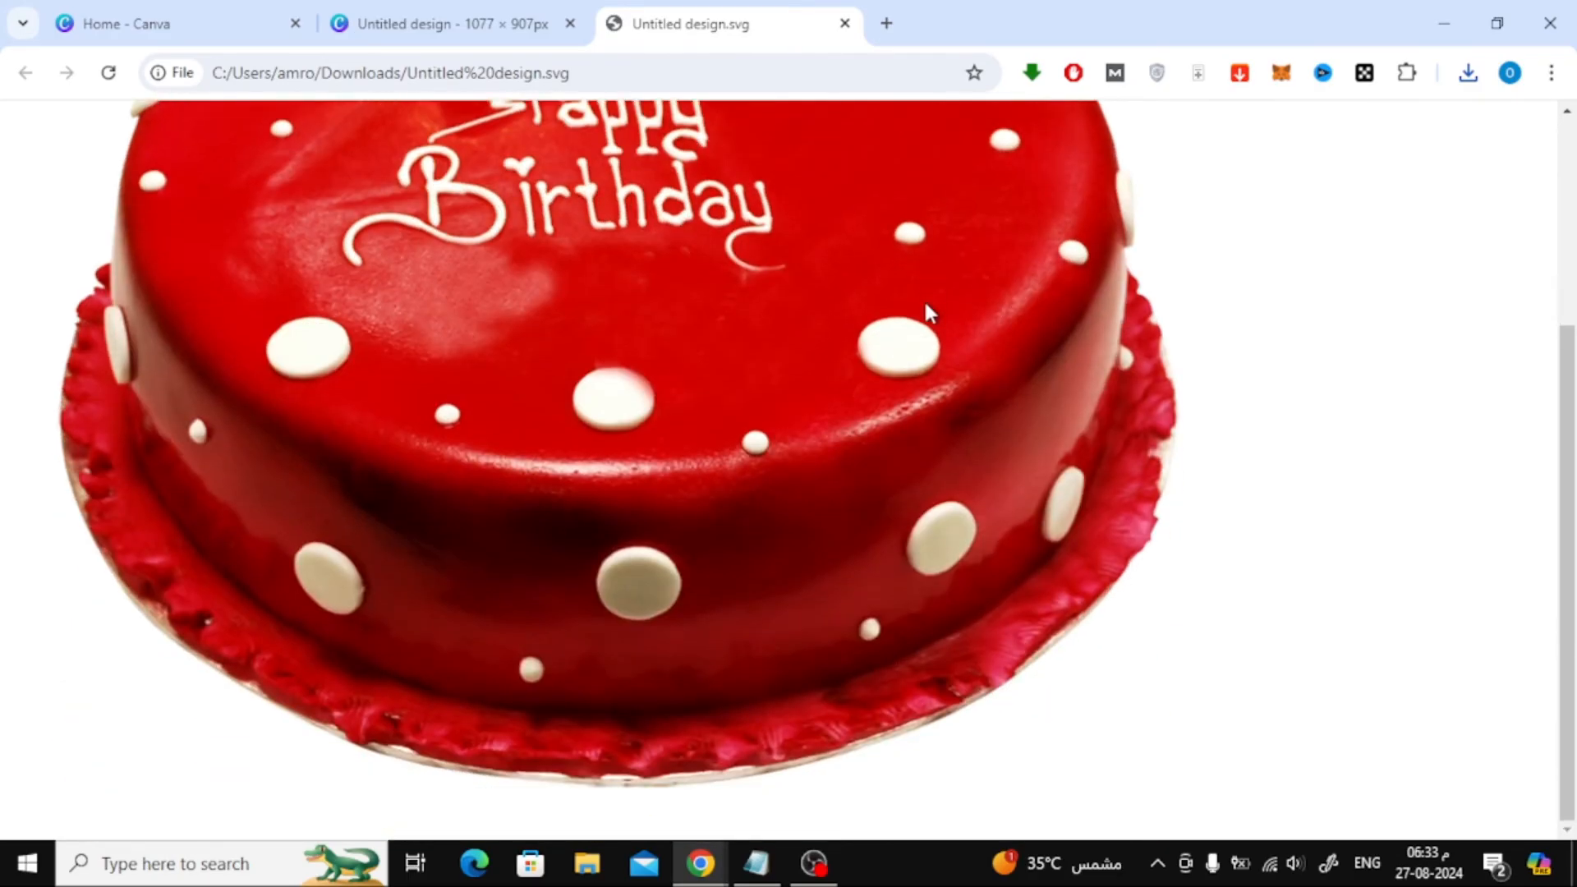
scroll(up, 3)
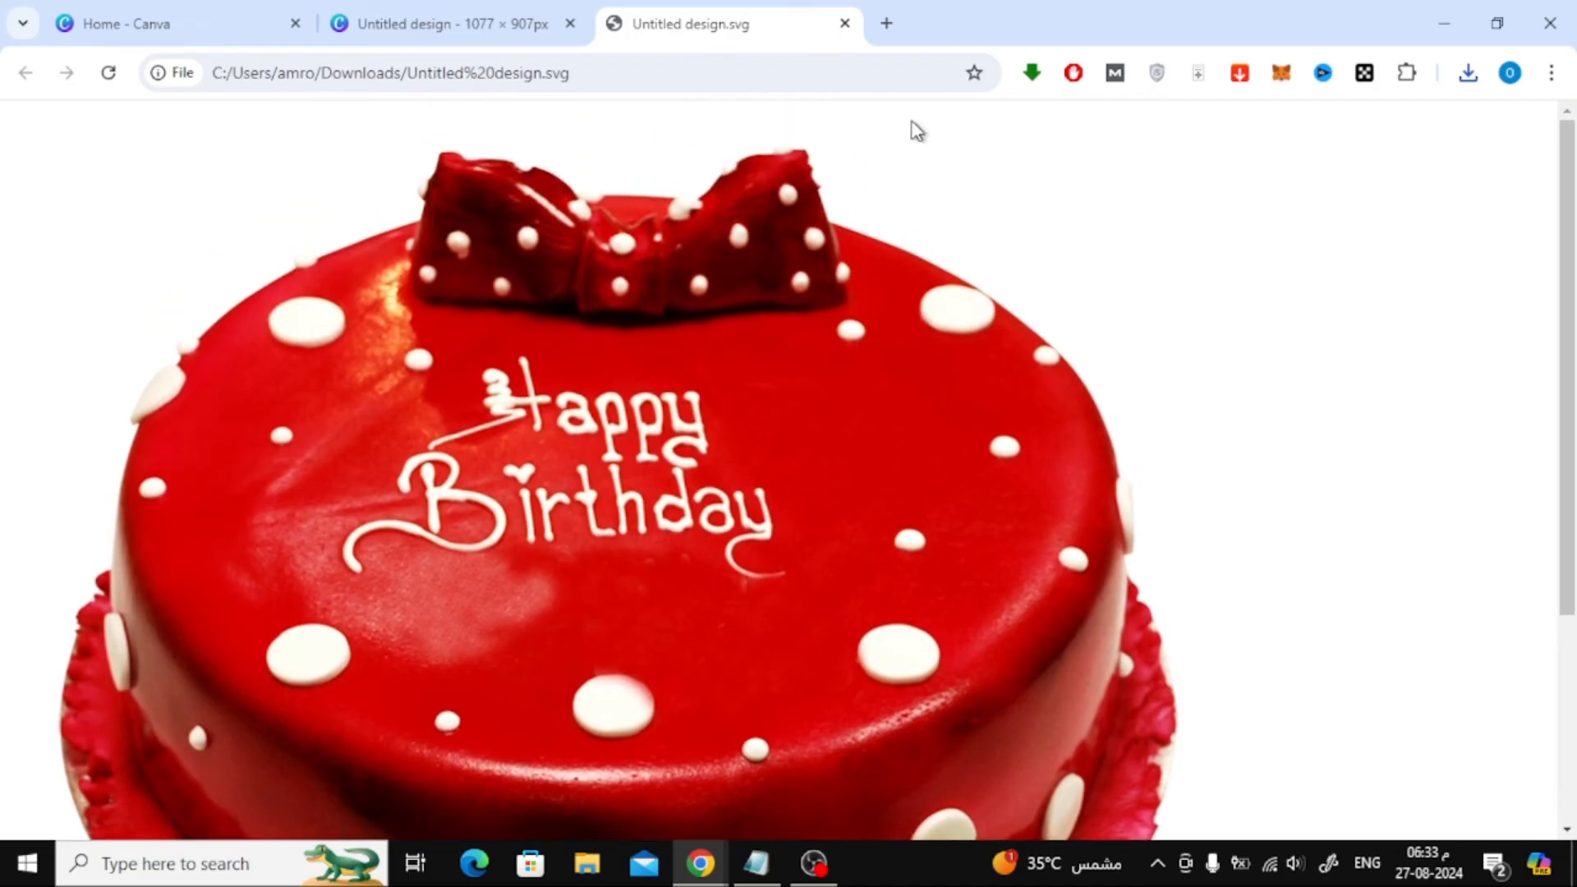
scroll(down, 3)
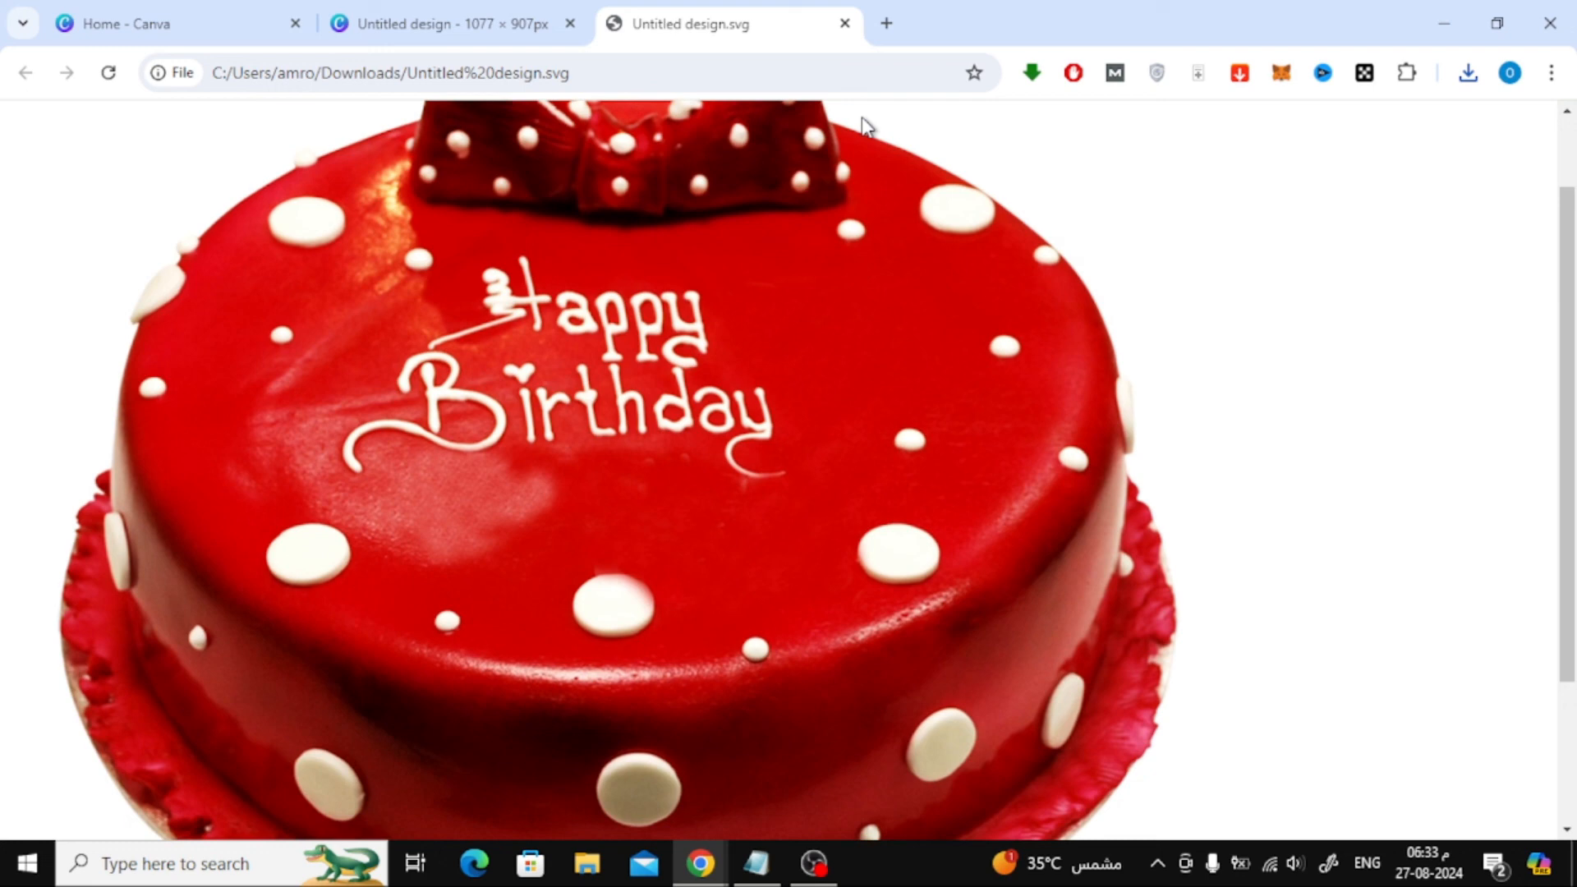
click(447, 23)
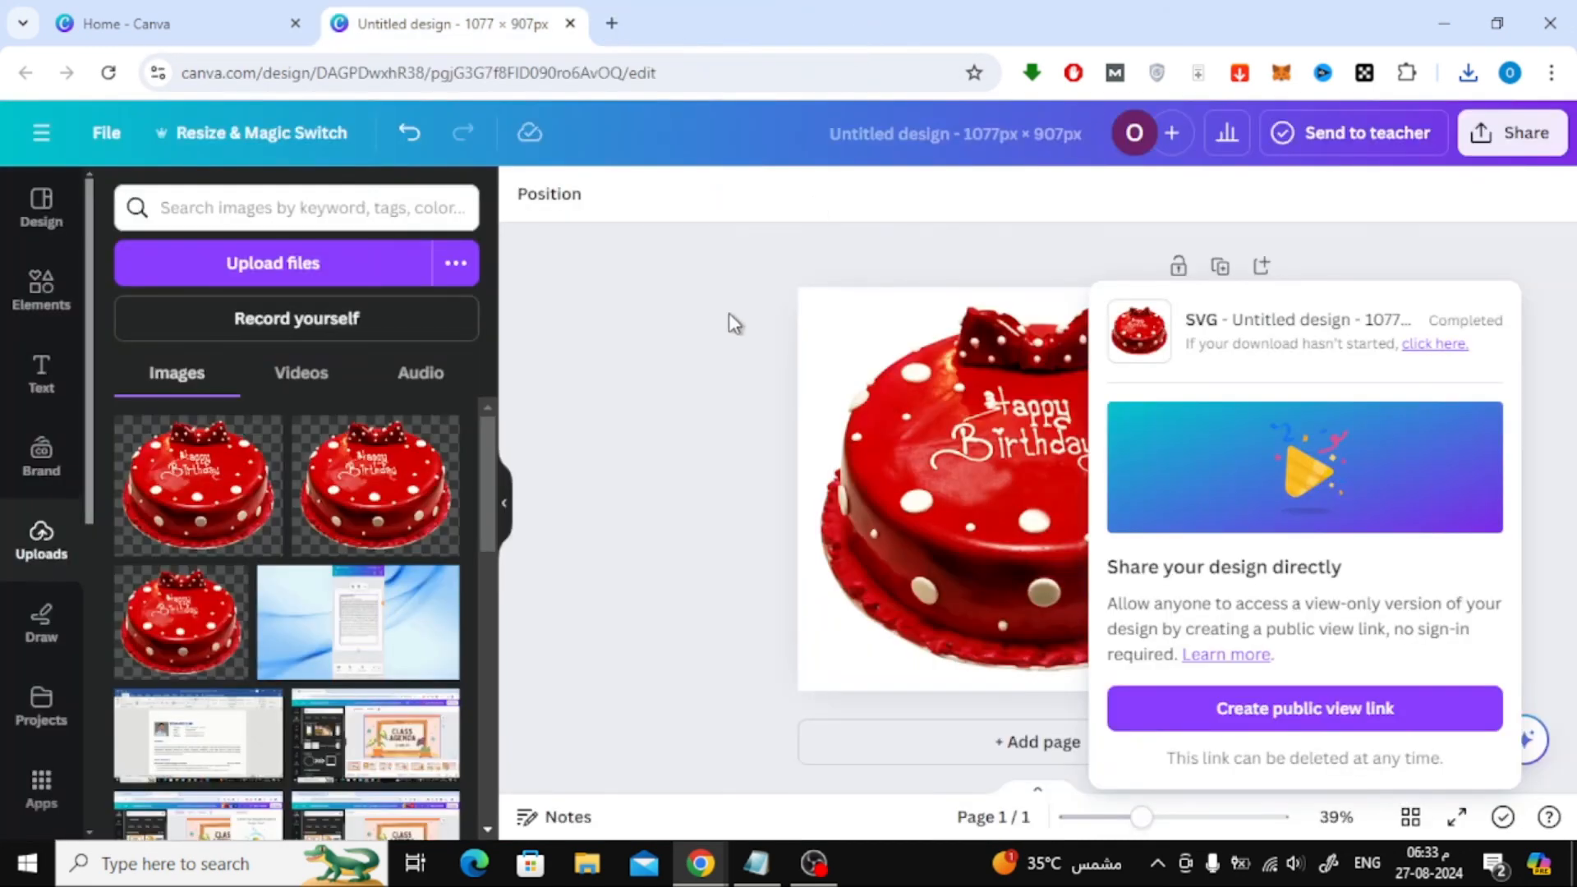